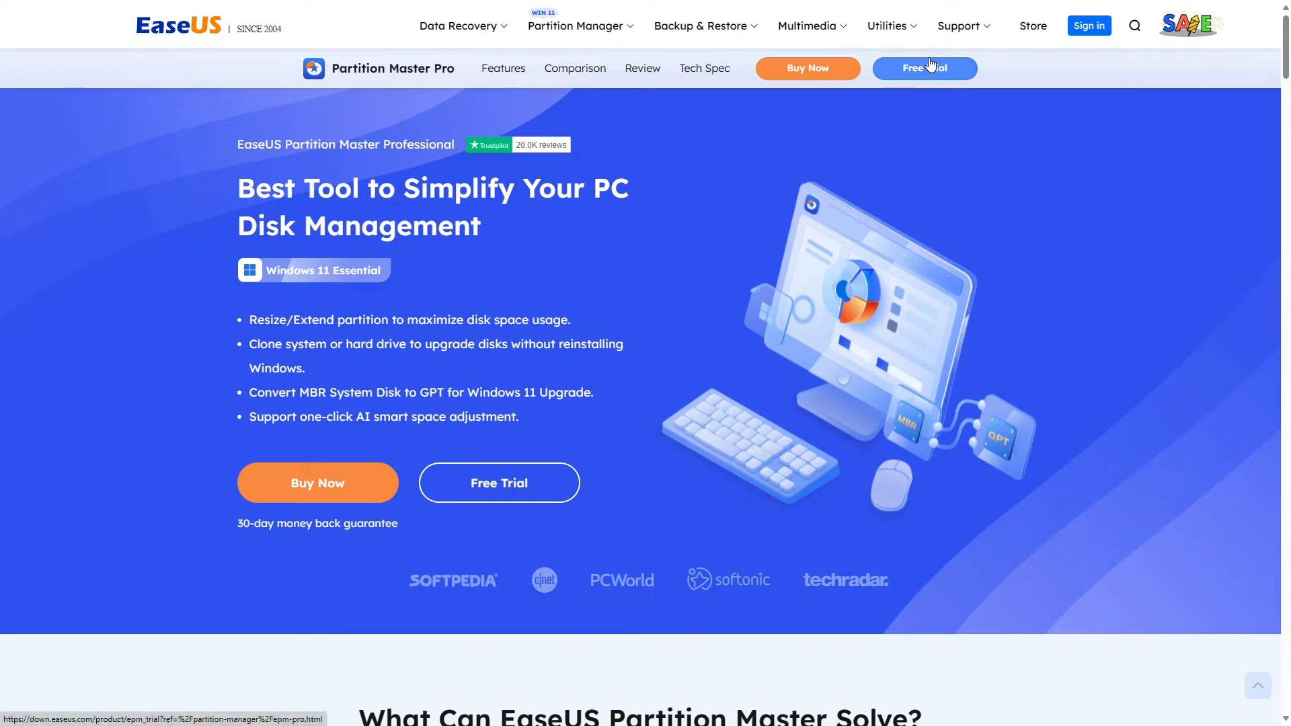
Download the EaseUS Partition Master free trial and launch the installer from Downloads
left_click(924, 69)
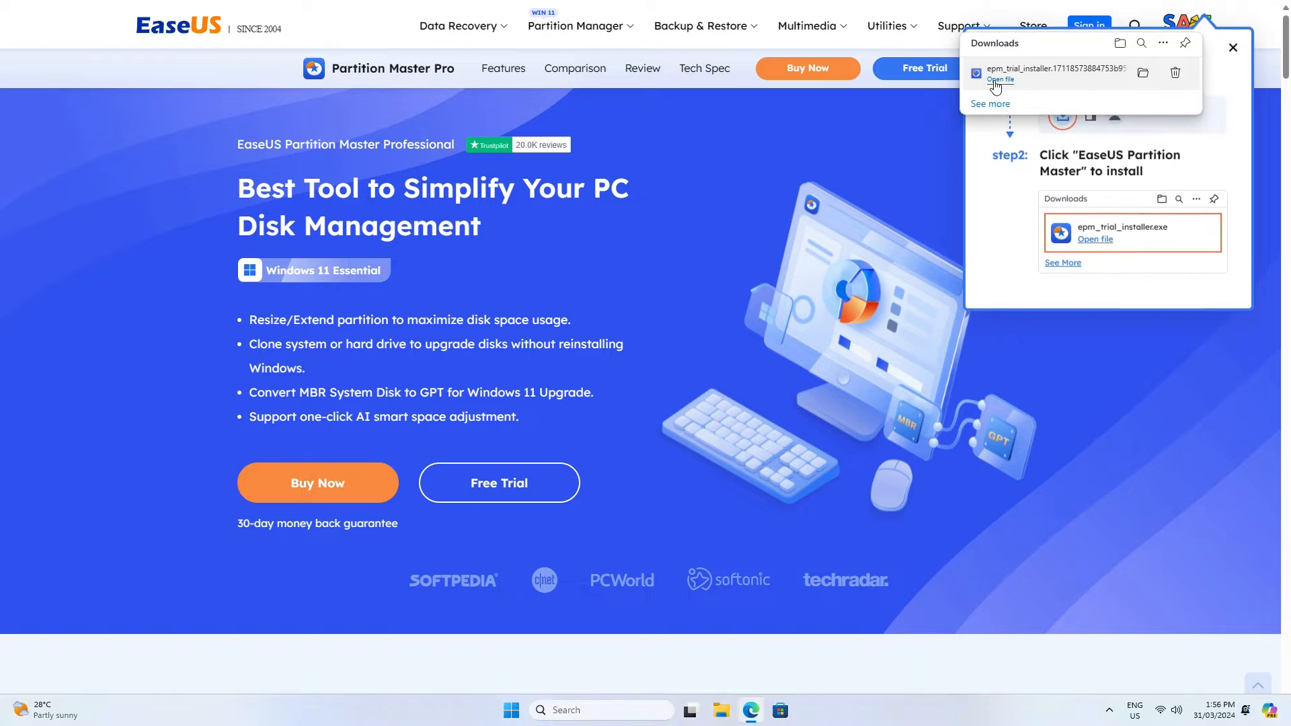
left_click(1001, 79)
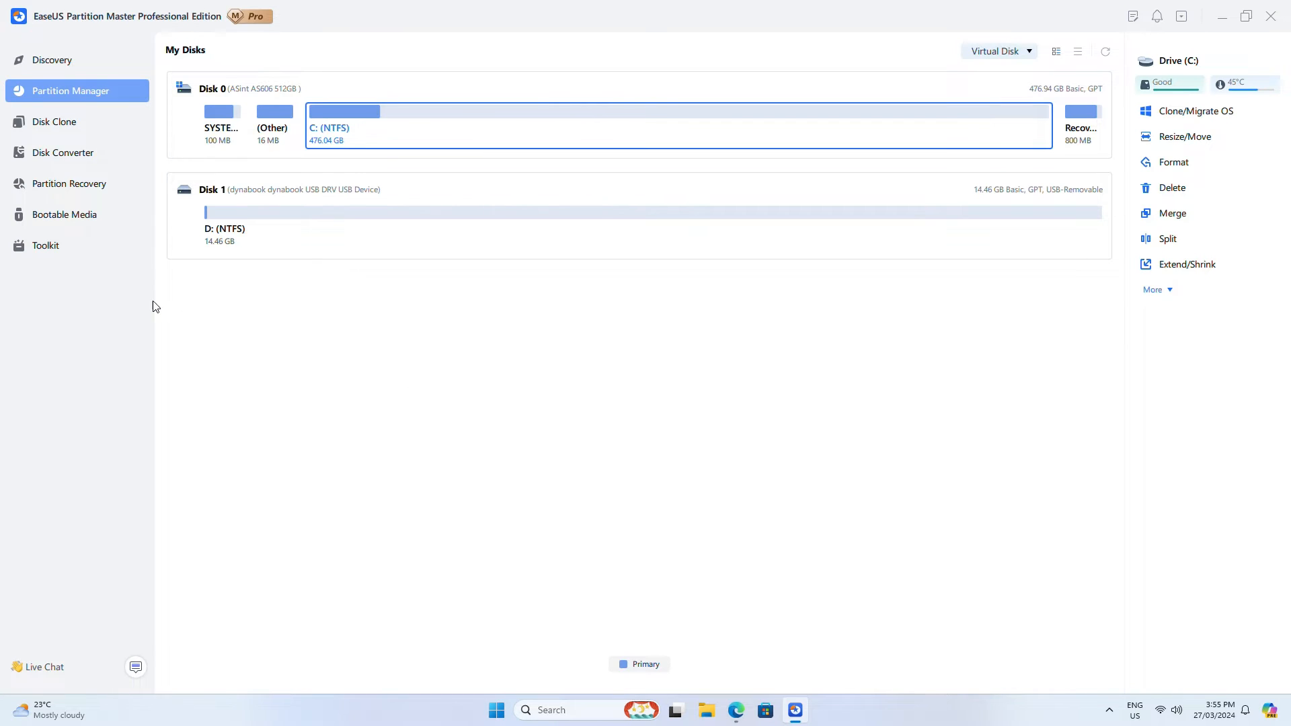
Create WinPE bootable media on the D: USB drive via Bootable Media
left_click(64, 213)
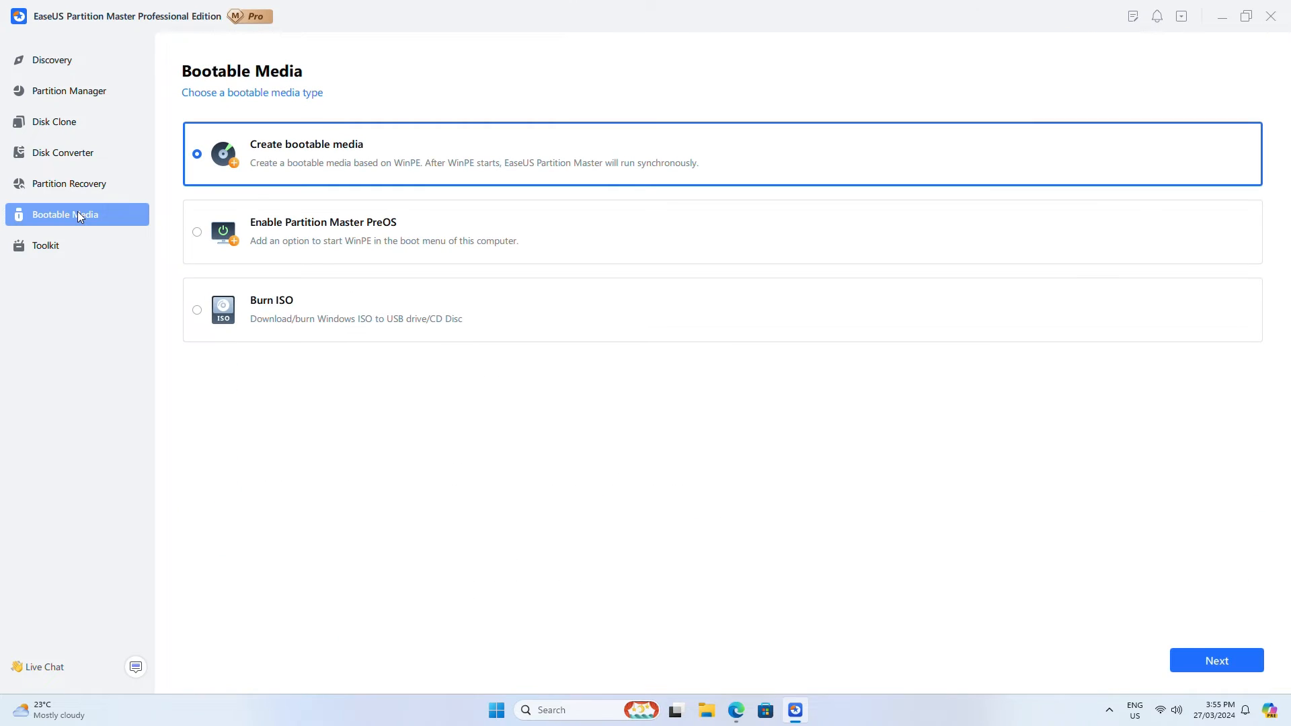
left_click(1217, 660)
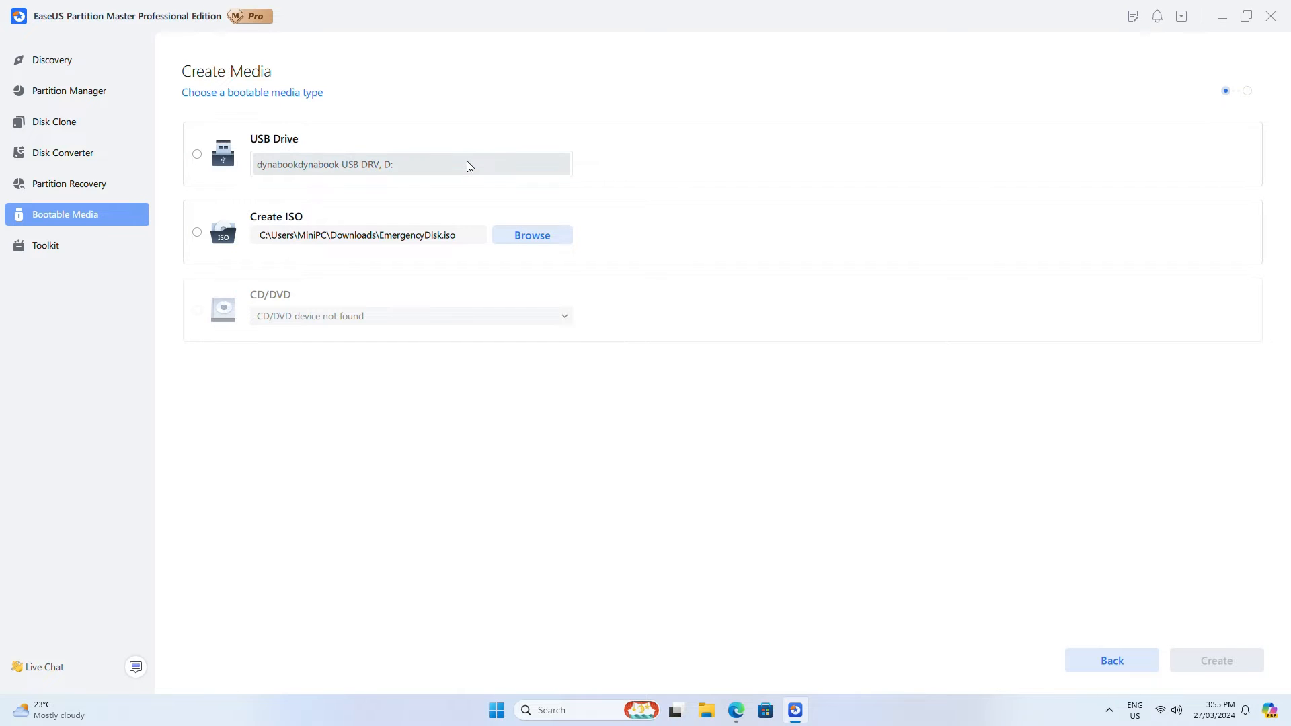
left_click(196, 154)
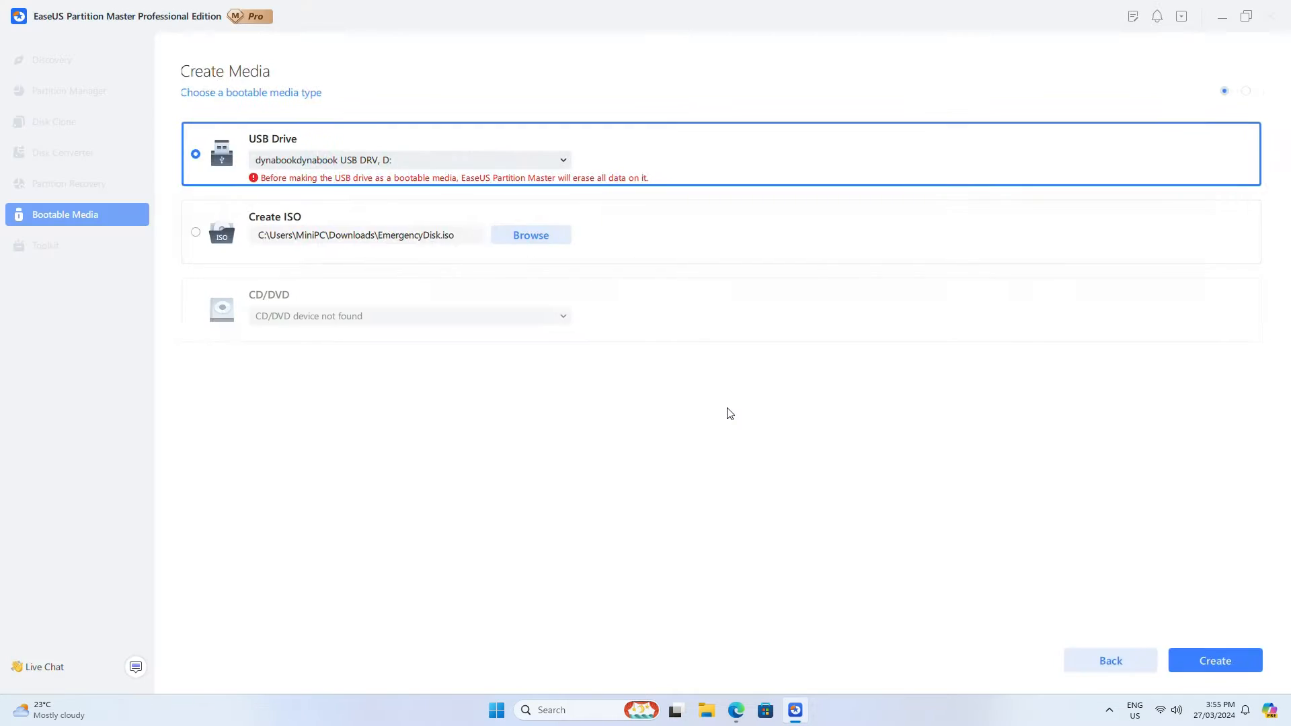
left_click(1213, 659)
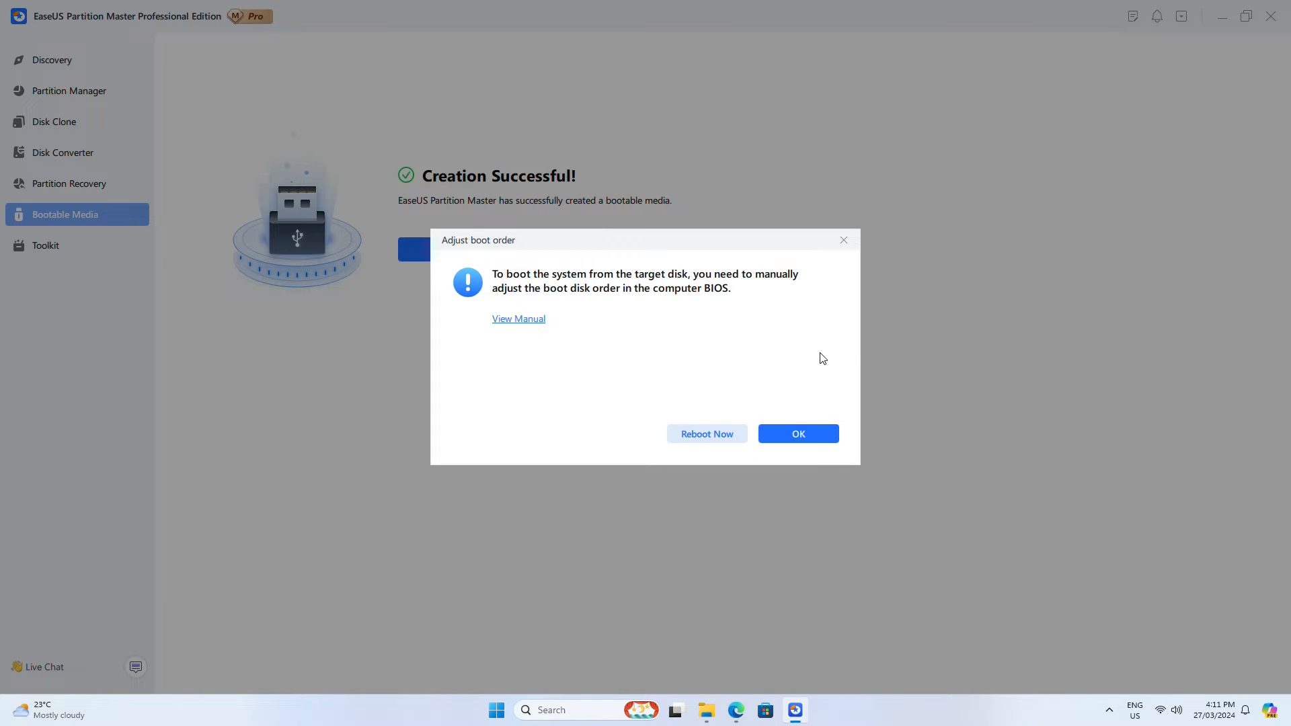
mouse_move(706, 434)
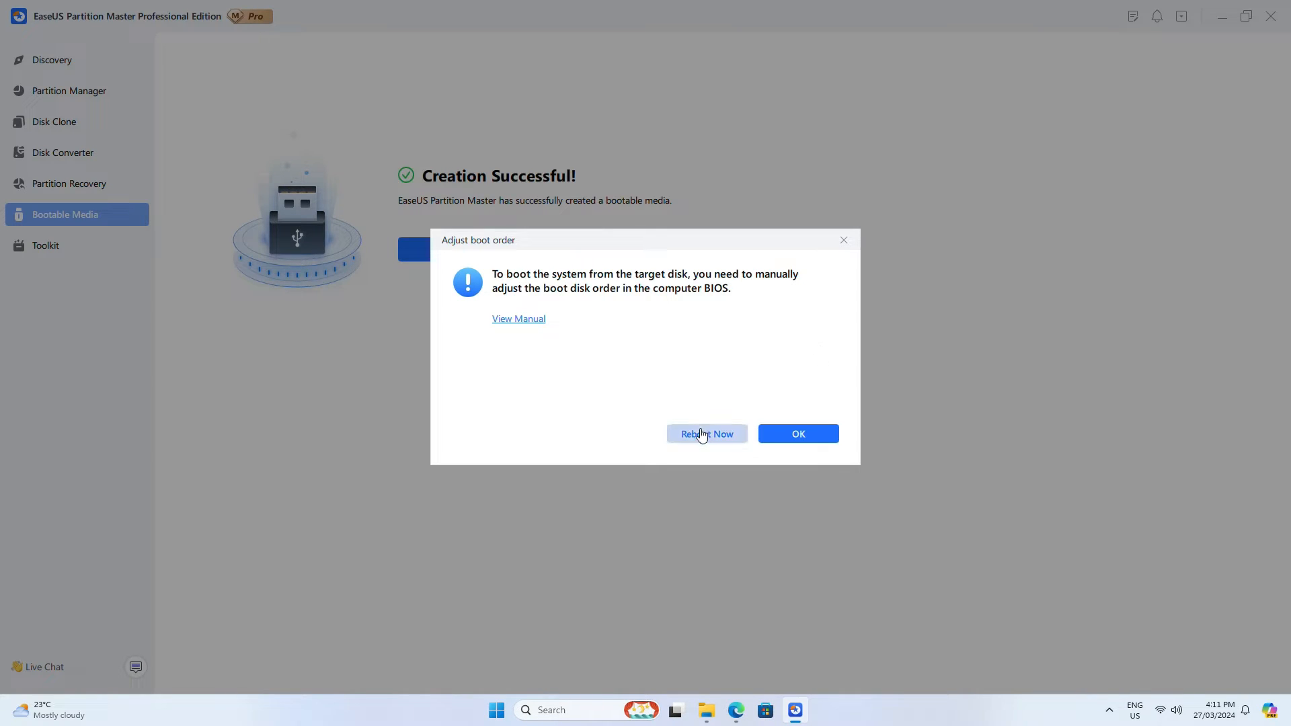
Reboot now from the Adjust boot order dialog to start Windows Setup from USB
left_click(706, 434)
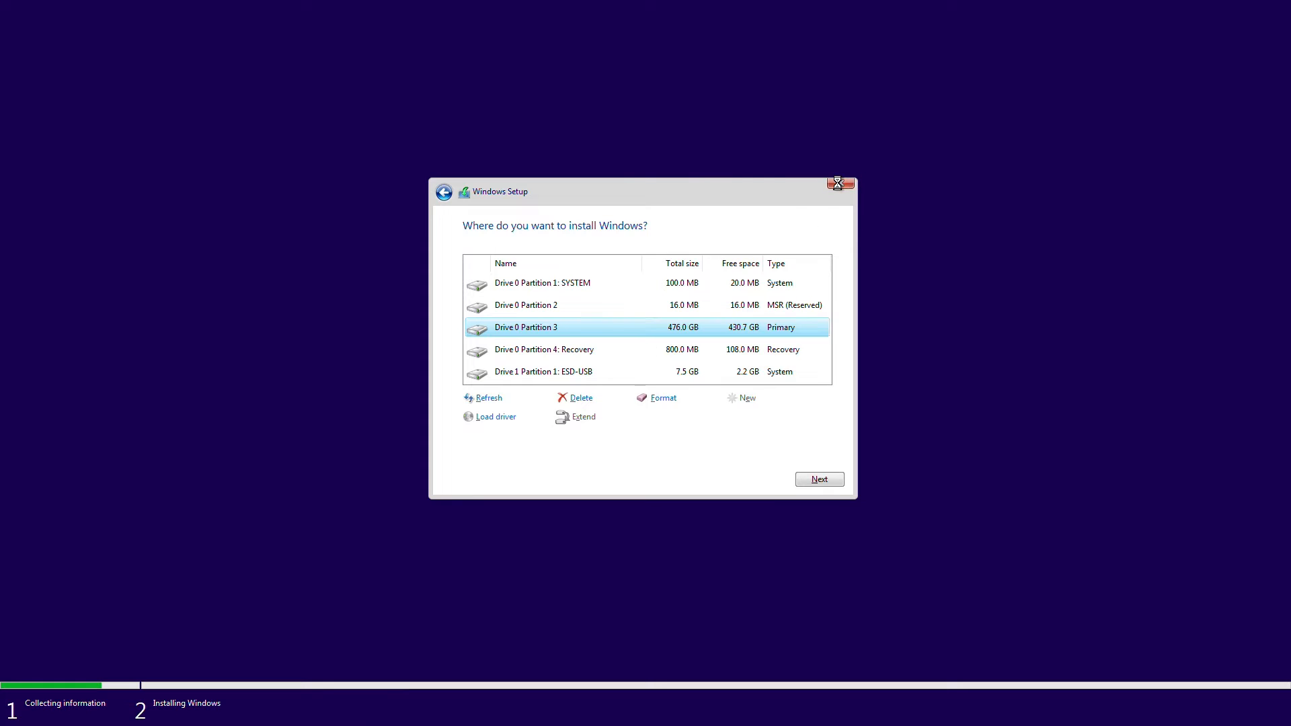
Leave the install-location step and reach Command Prompt via Repair your computer > Troubleshoot
left_click(444, 191)
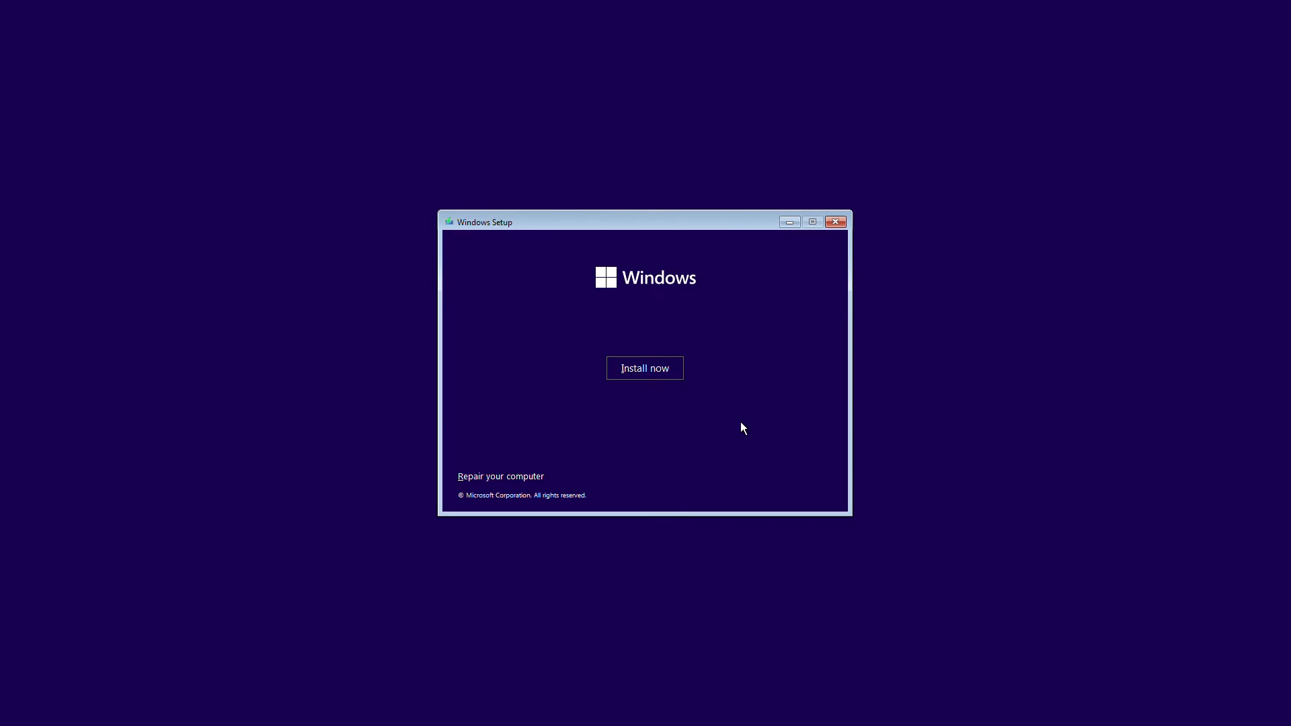
left_click(500, 476)
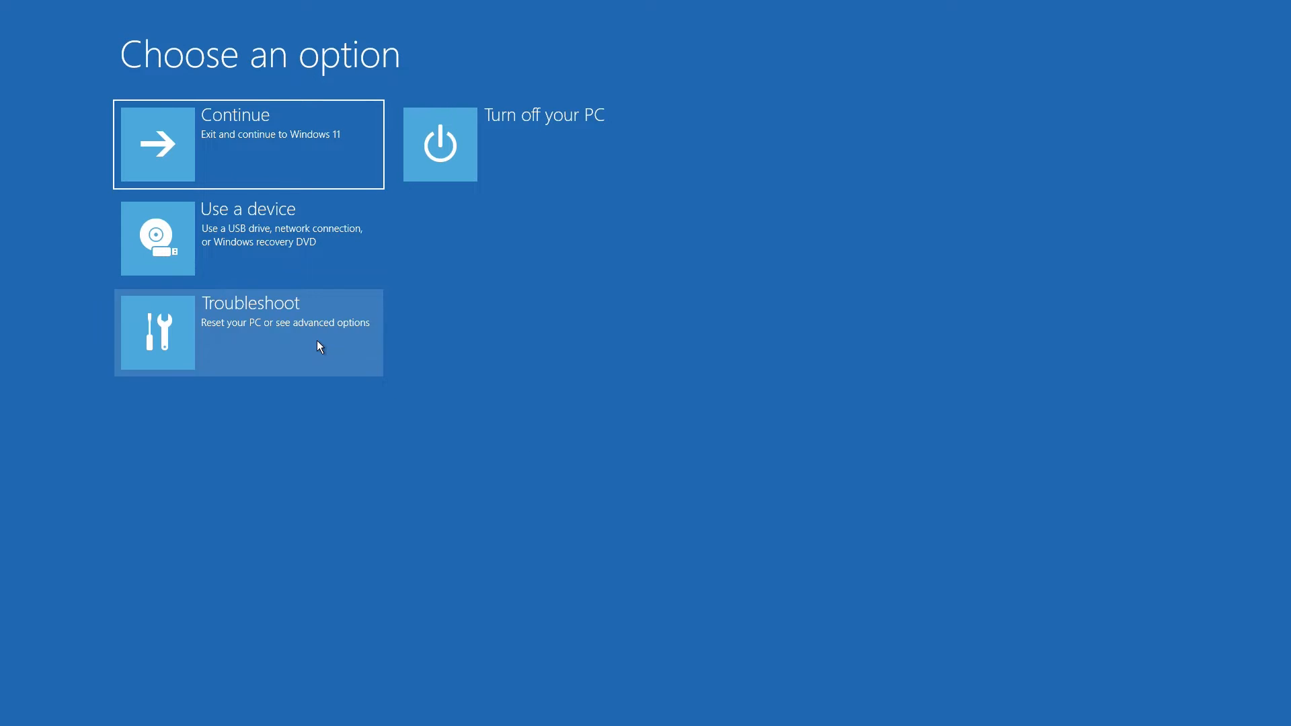
left_click(247, 332)
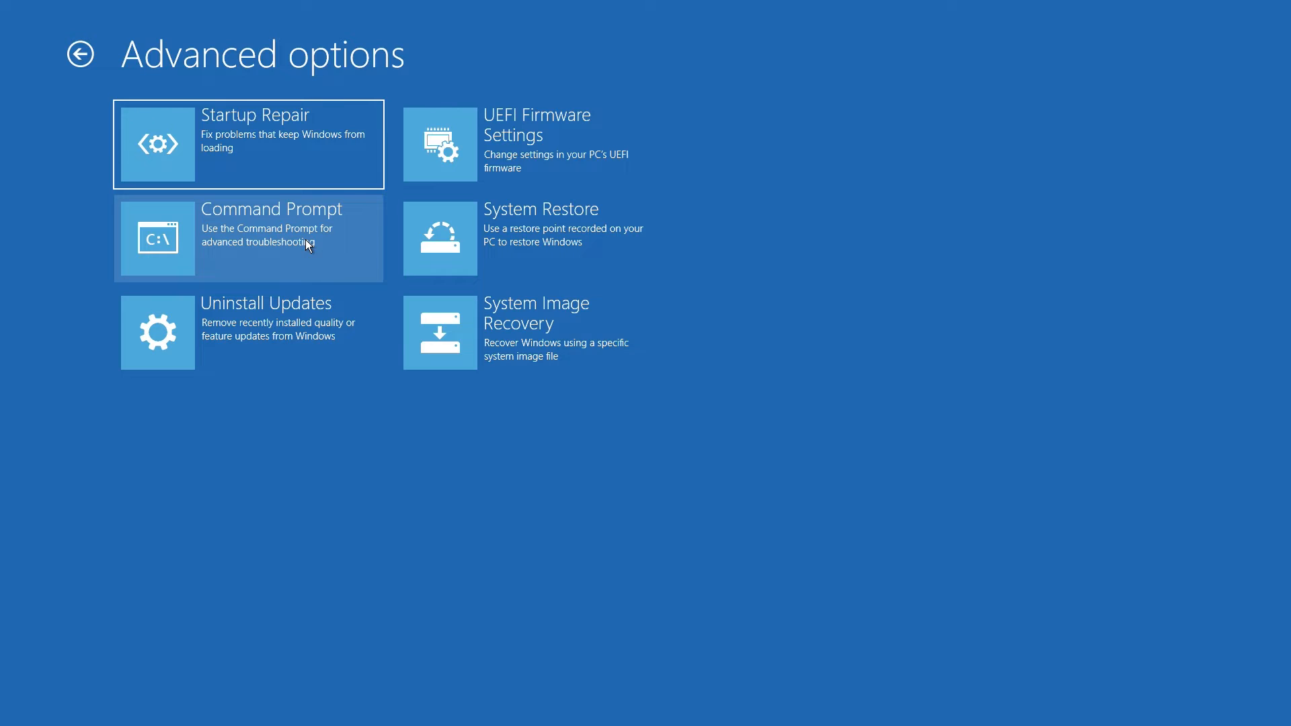
left_click(247, 238)
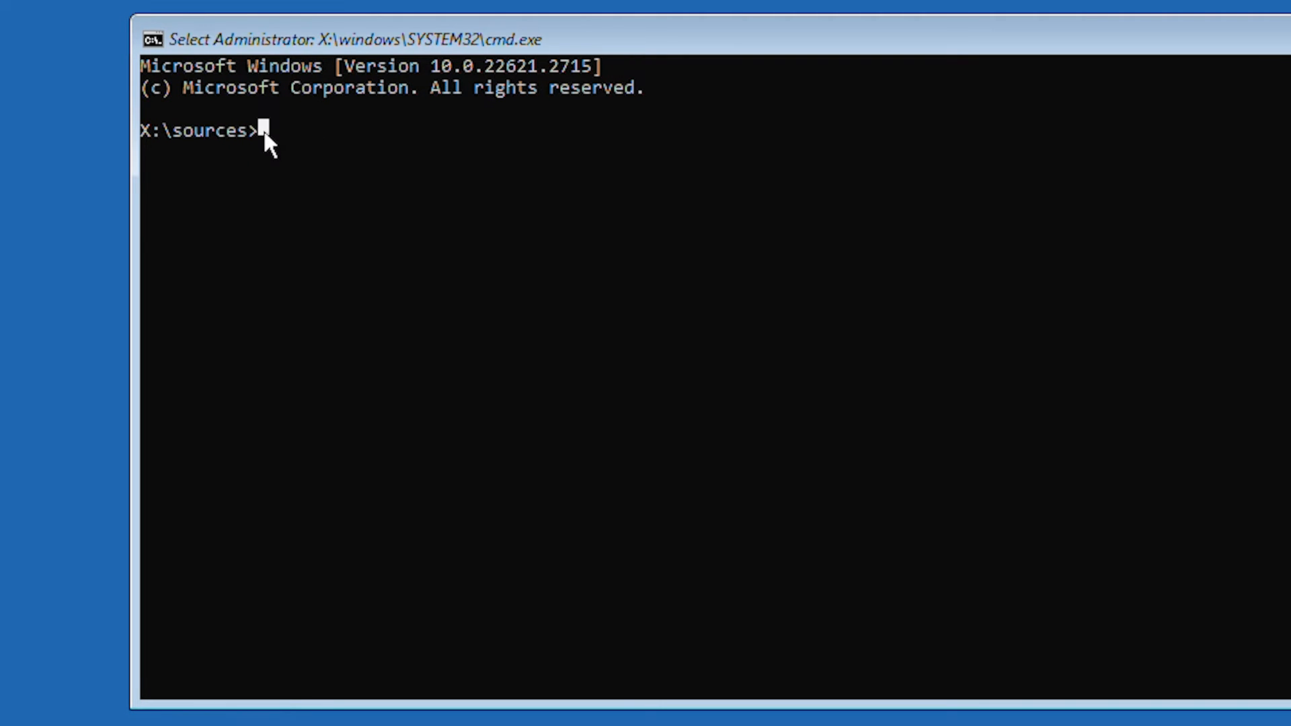
In DiskPart, list disks, select disk 2, clean it and begin 'create partition primary'
type("diskpart")
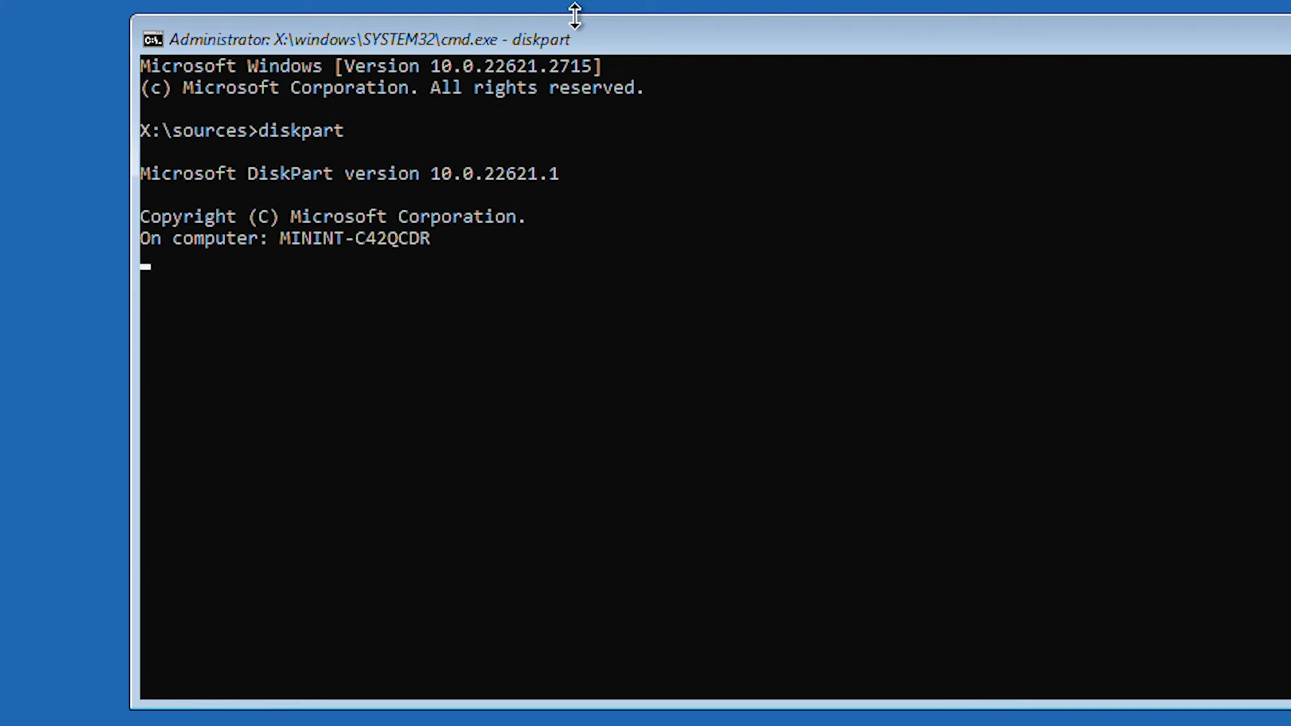
type("list disk")
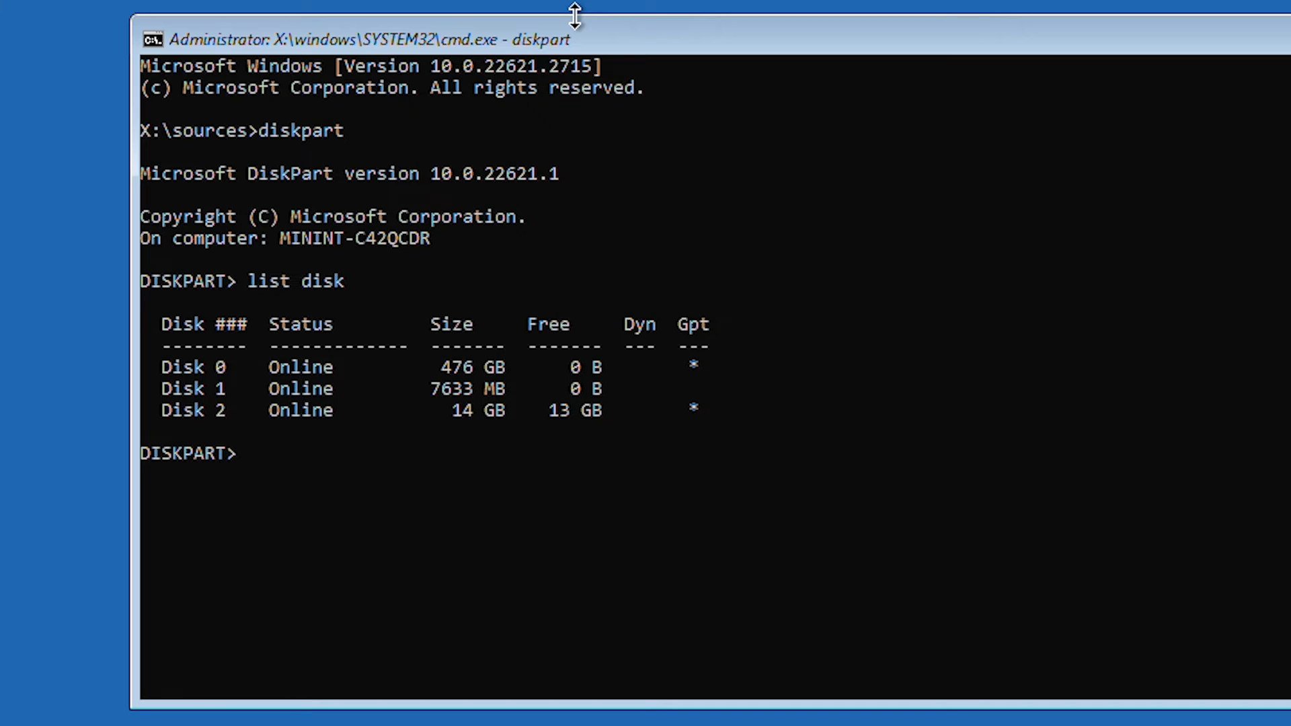
type("selec")
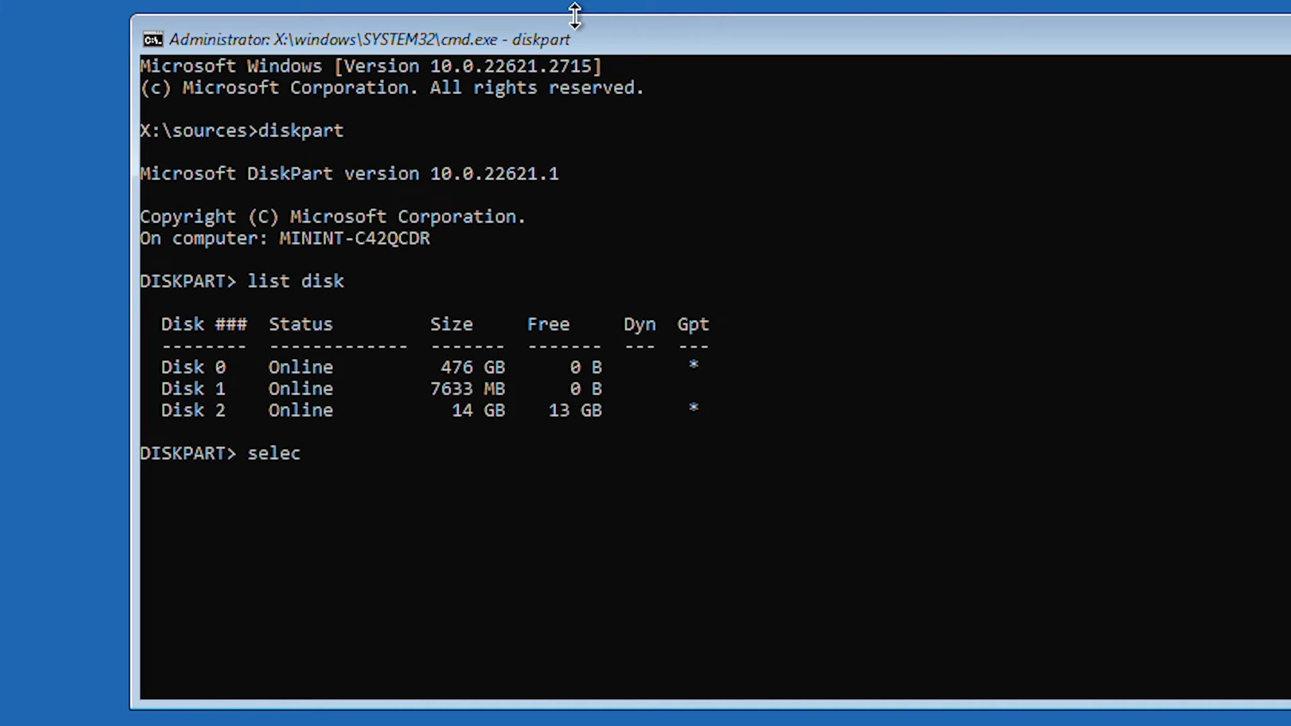
type("t disk 2")
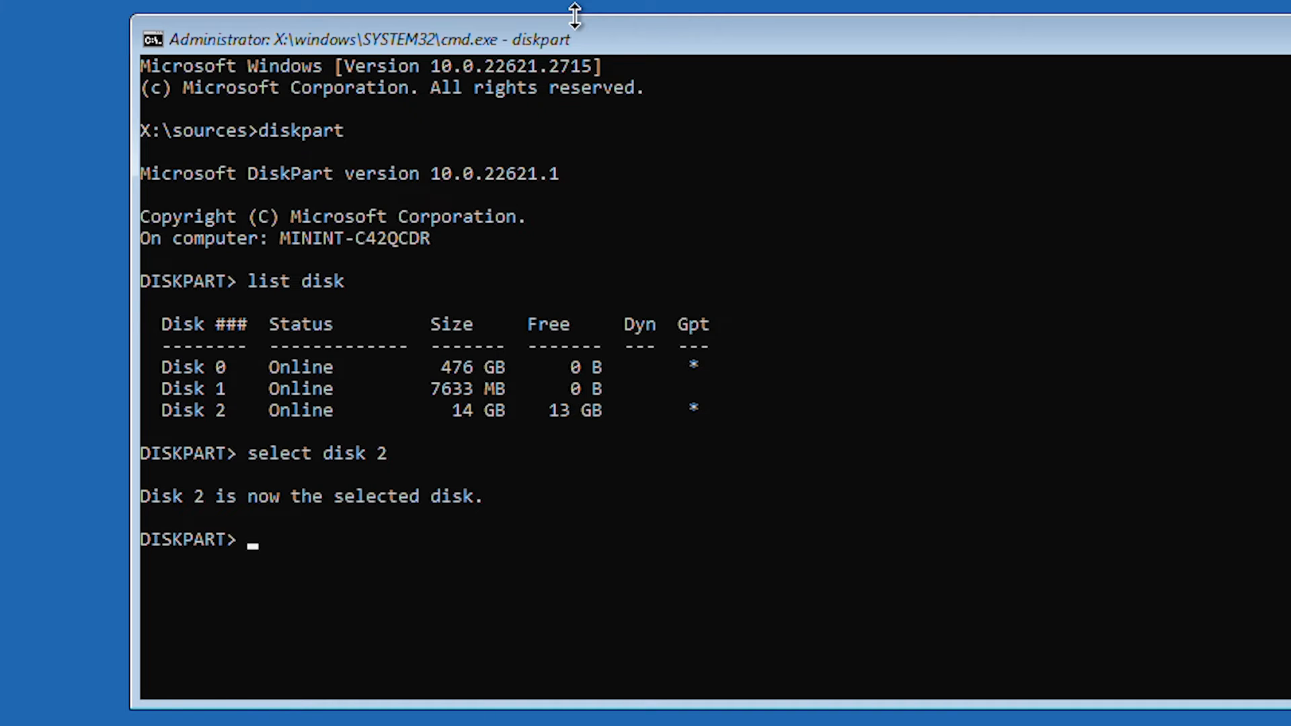
type("clean")
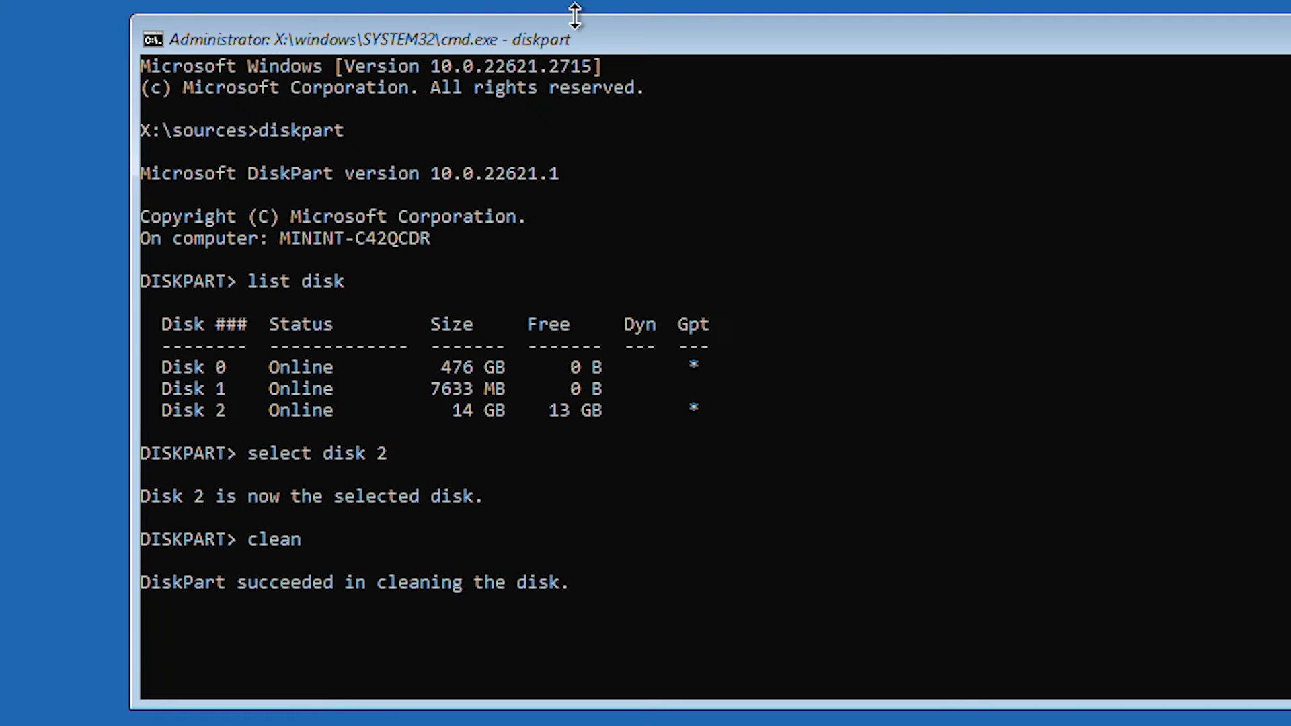
type("c")
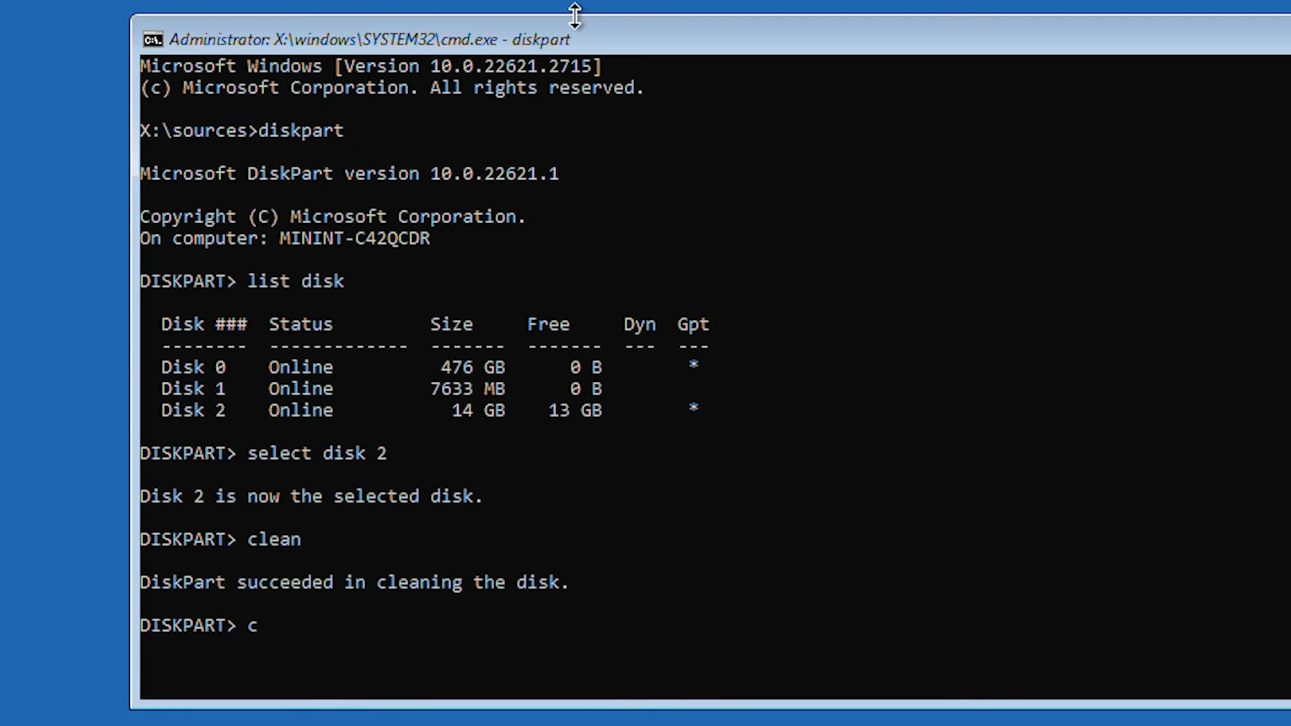
type("reate par")
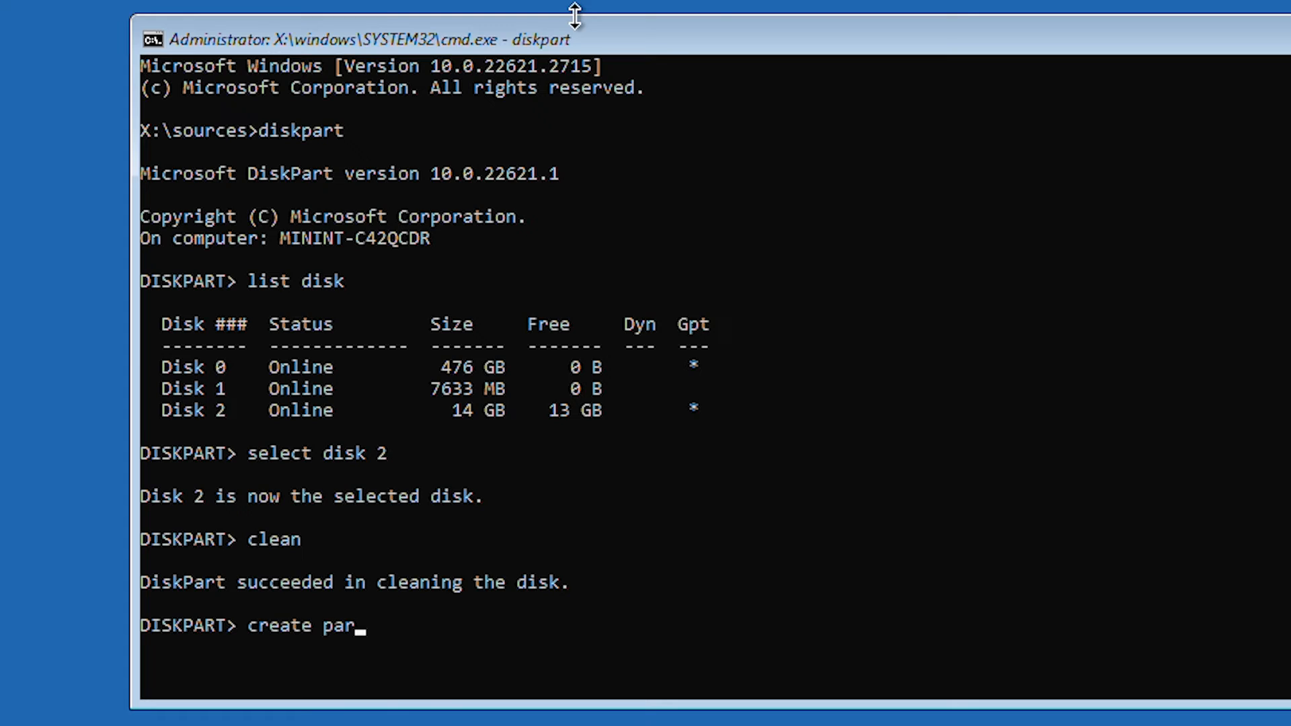
type("tition primary")
type("active")
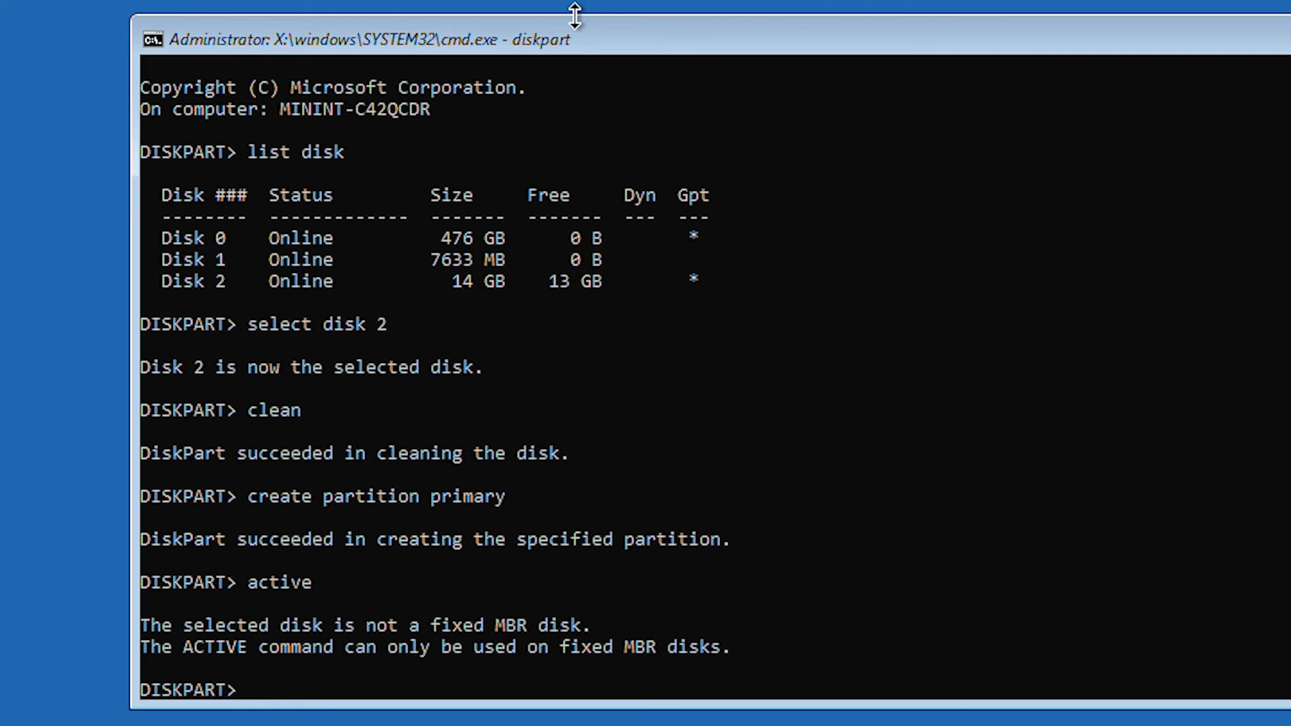
Run 'format fs=ntfs quick' on the new partition, then begin the 'assign' command
type("forma")
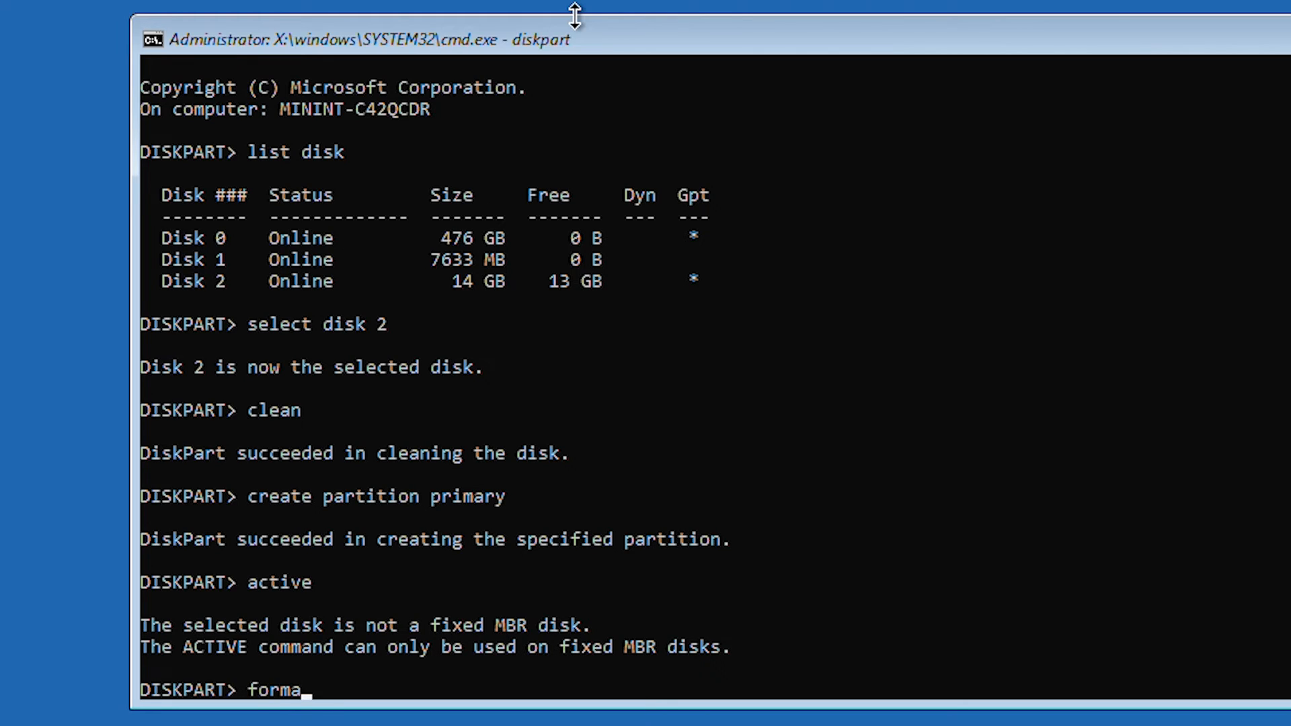
type("t")
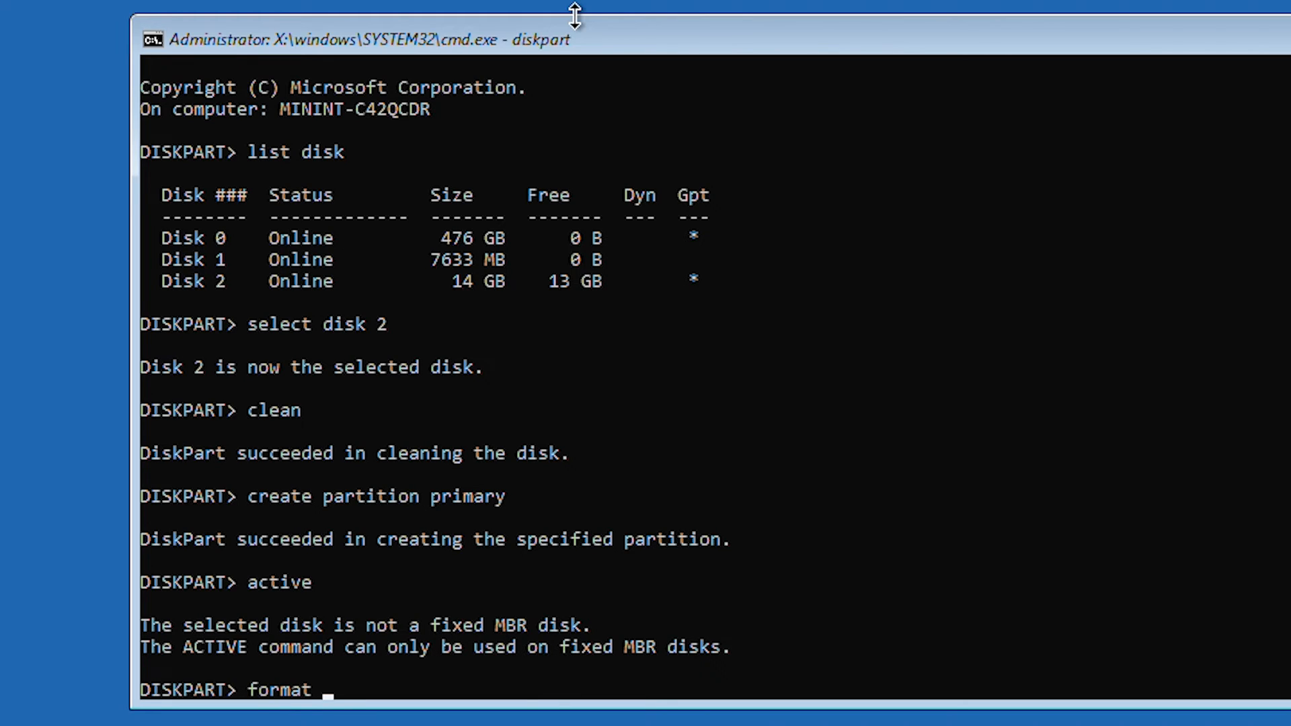
type("fs")
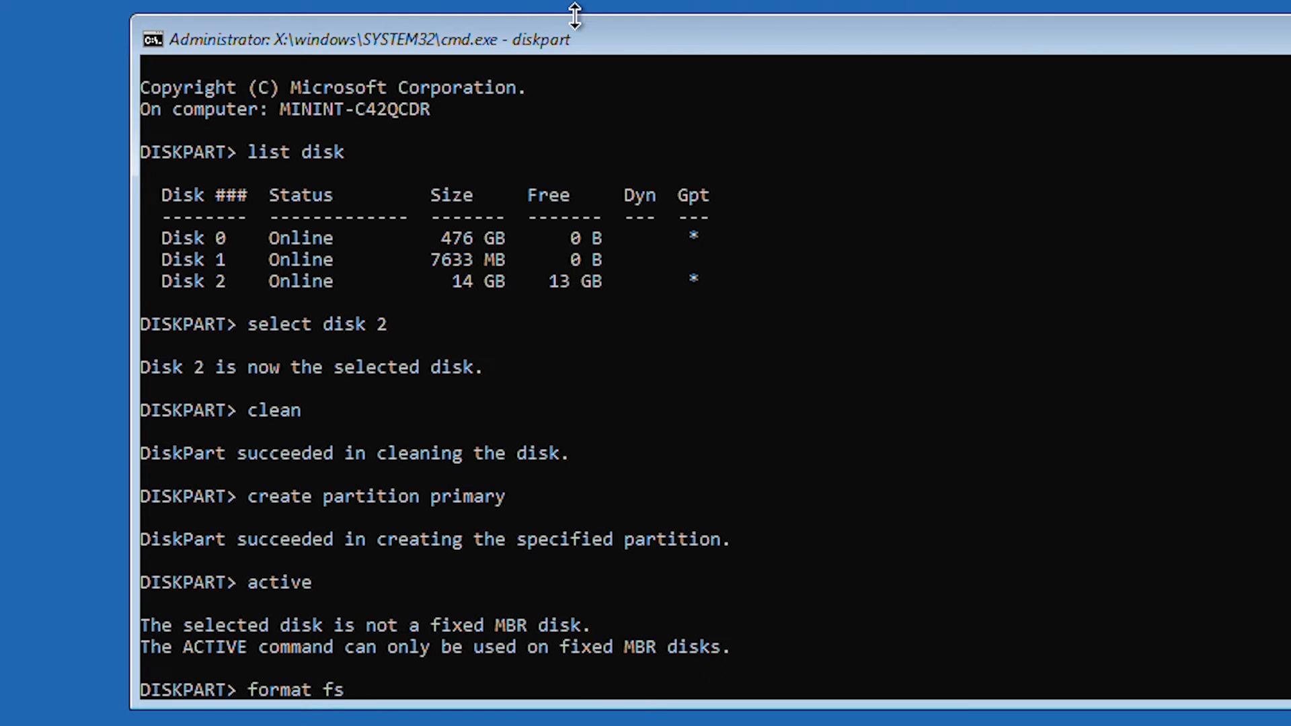
type("ntfs")
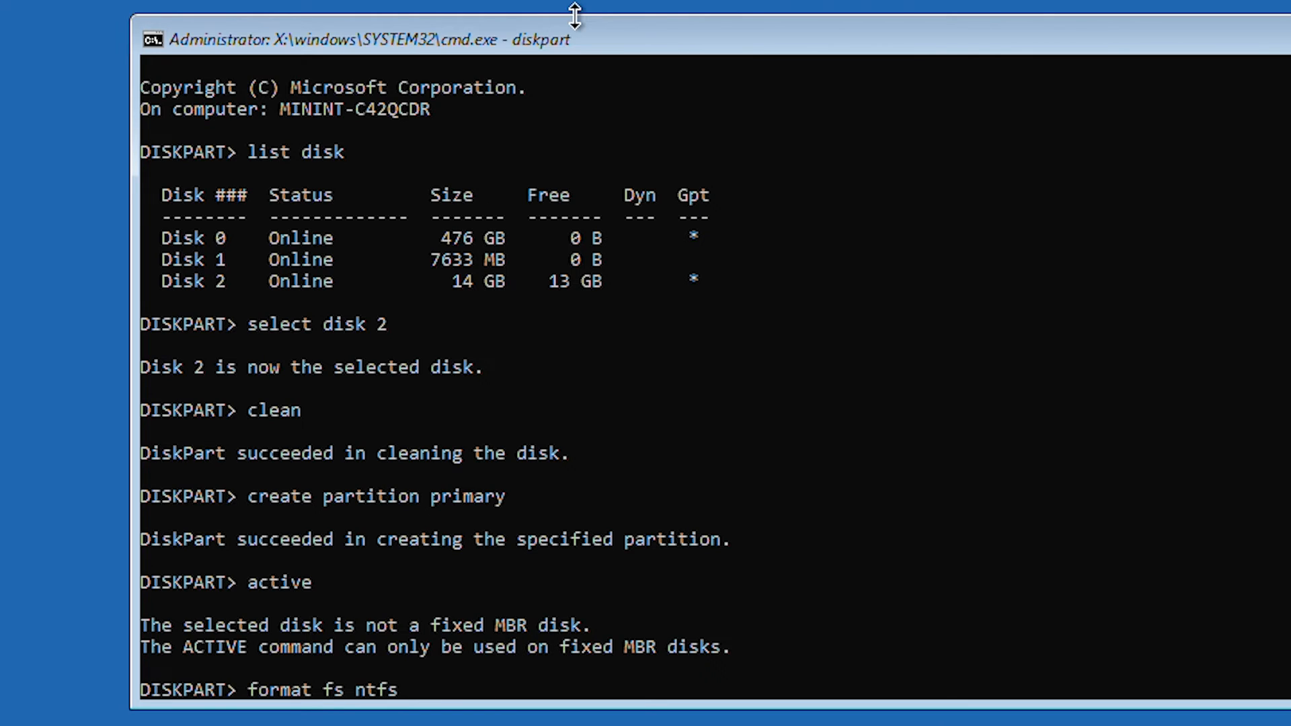
type("quick")
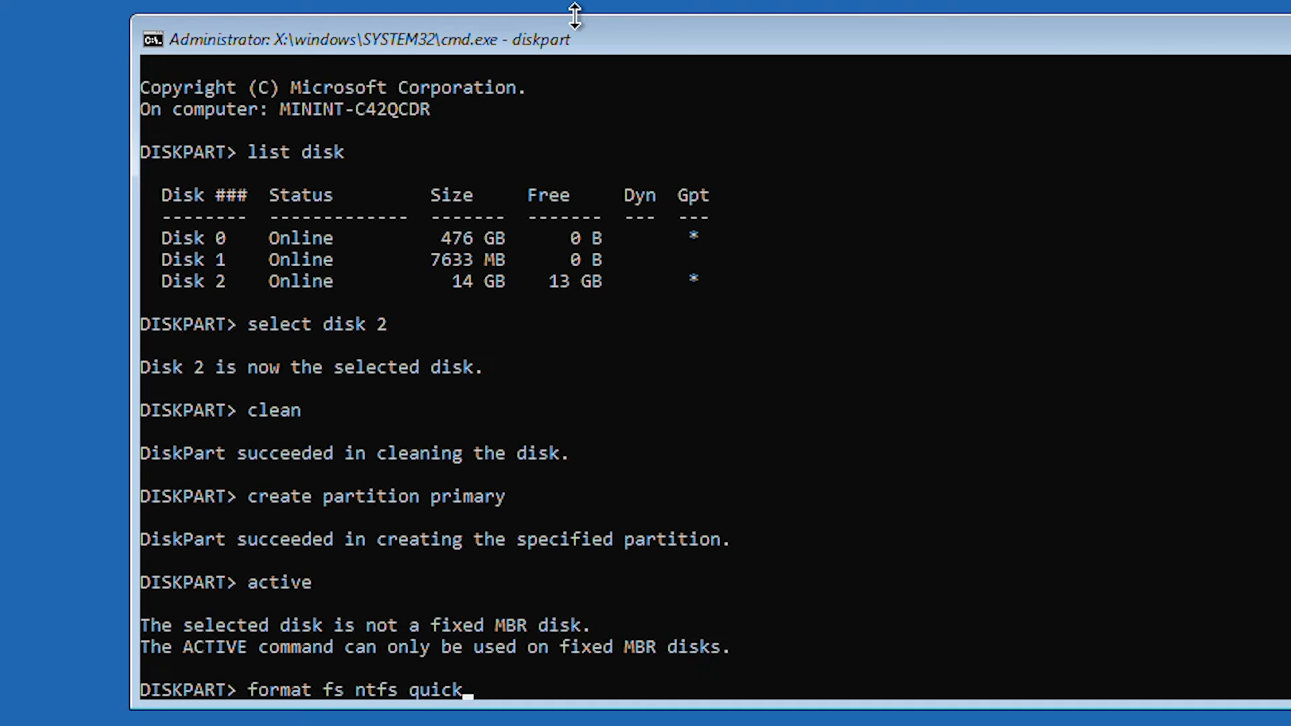
key("Return")
type("a")
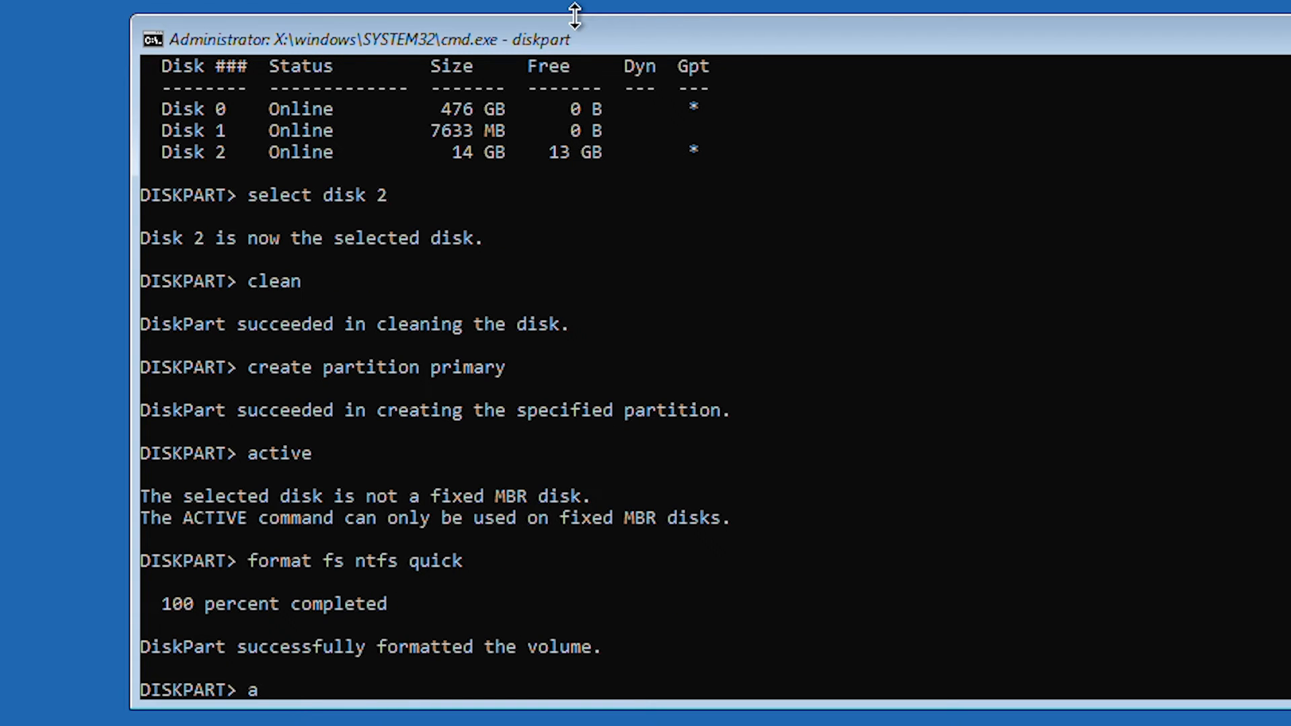
type("ssign")
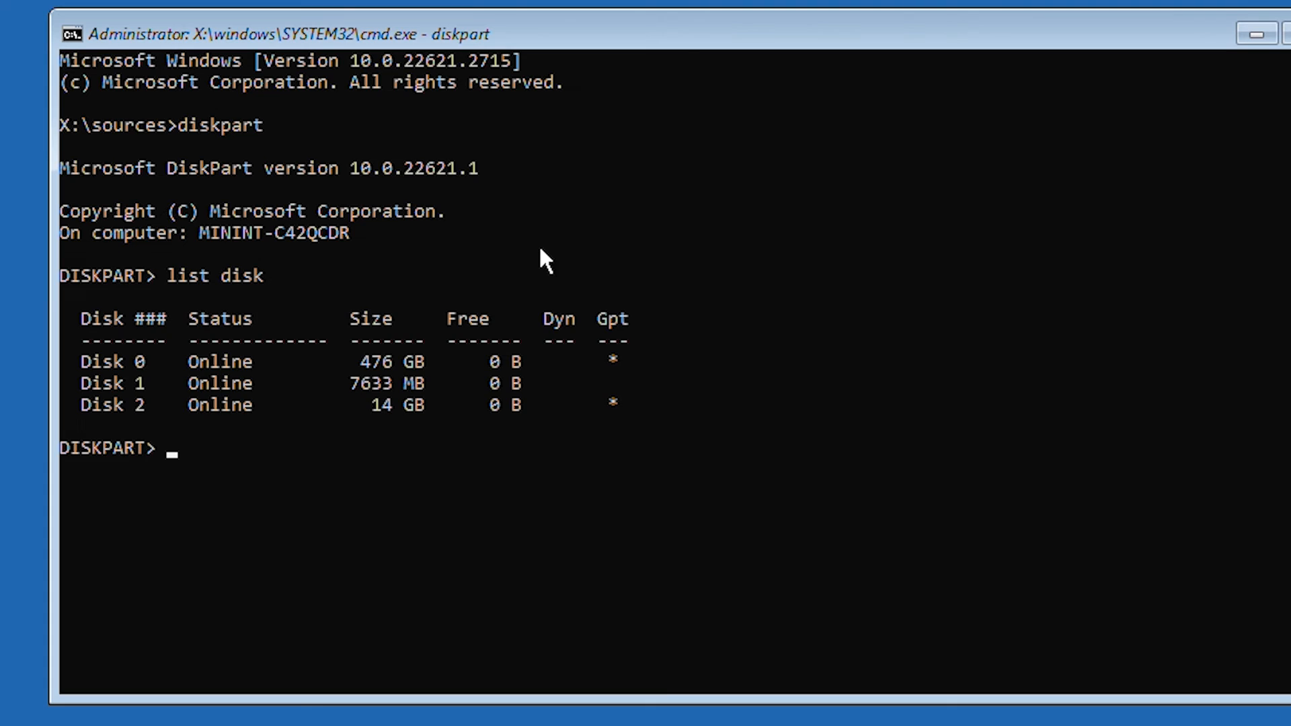
Select disk 2, list partitions, select partition 1, attempt 'active', then exit DiskPart
type("select")
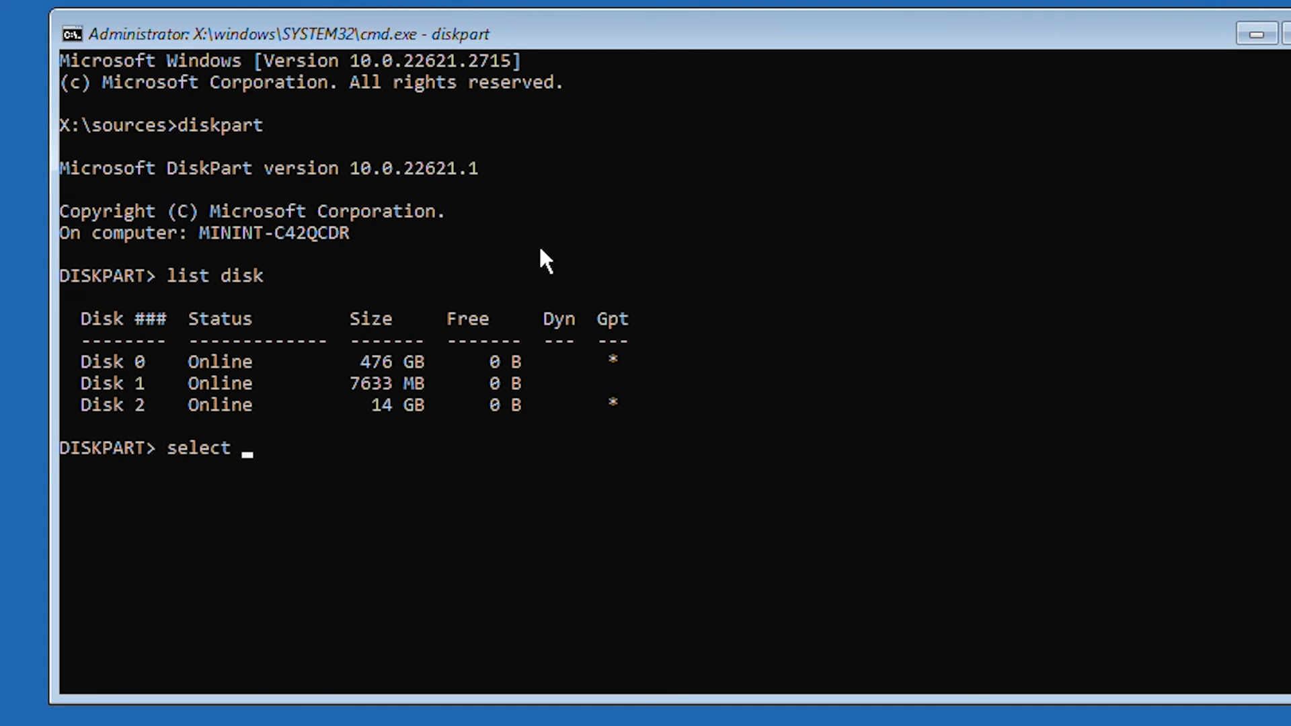
type("disk 2")
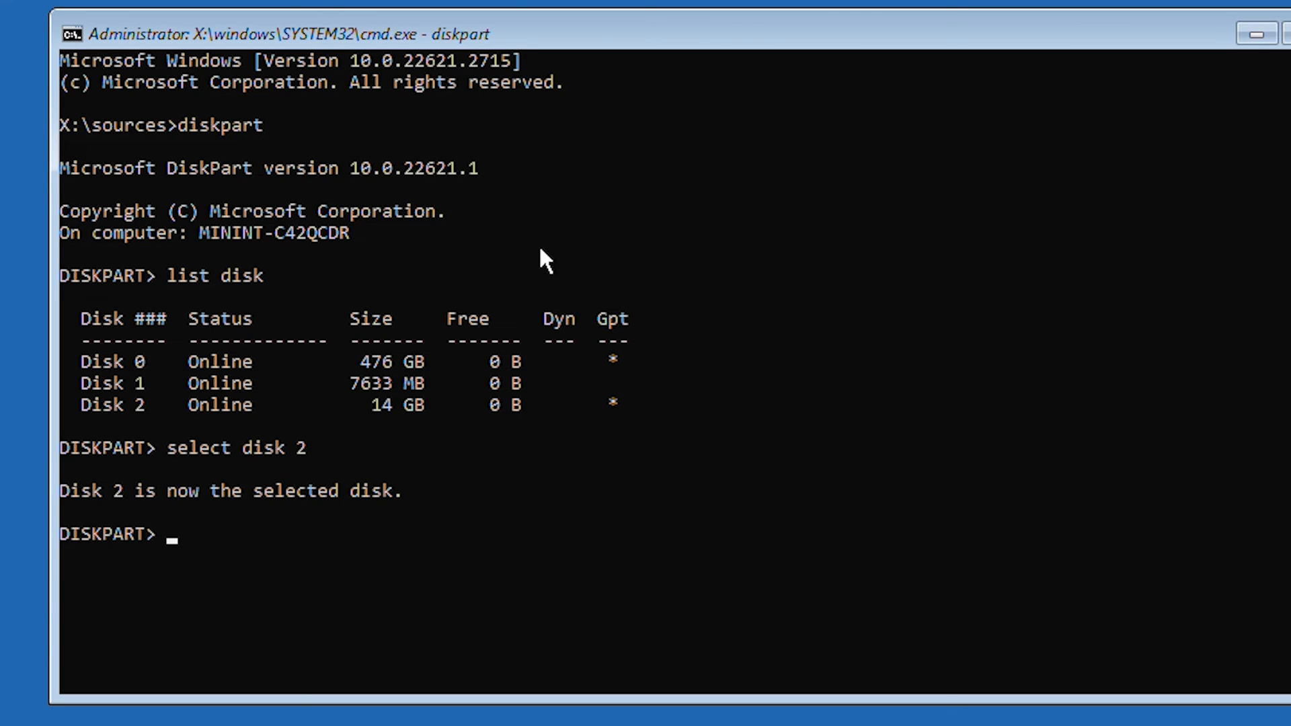
type("lis")
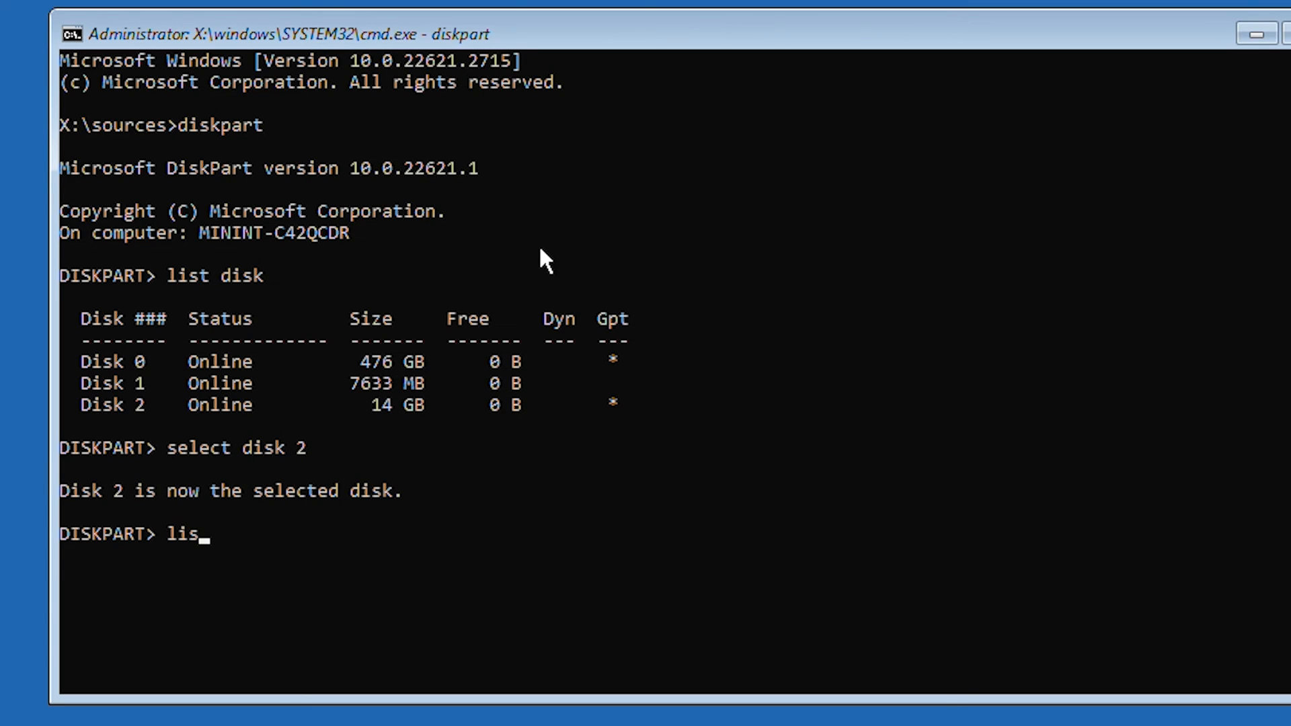
key("Return")
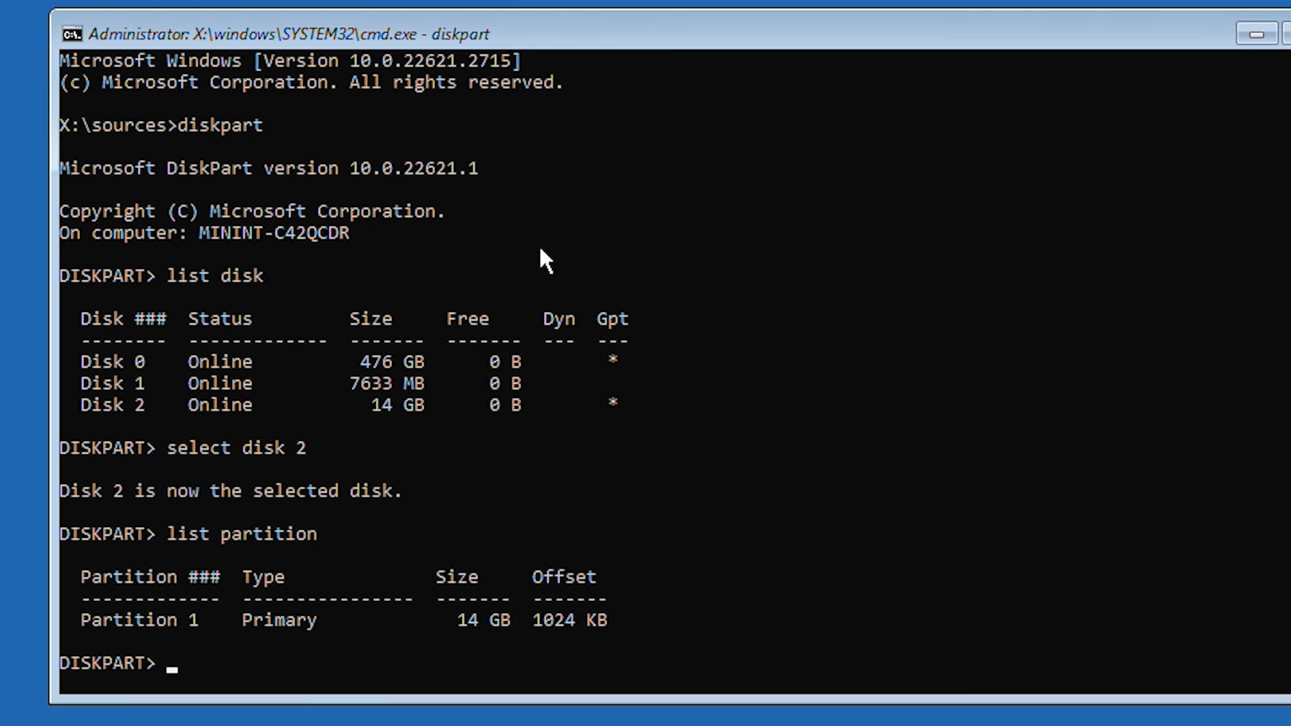
type("s")
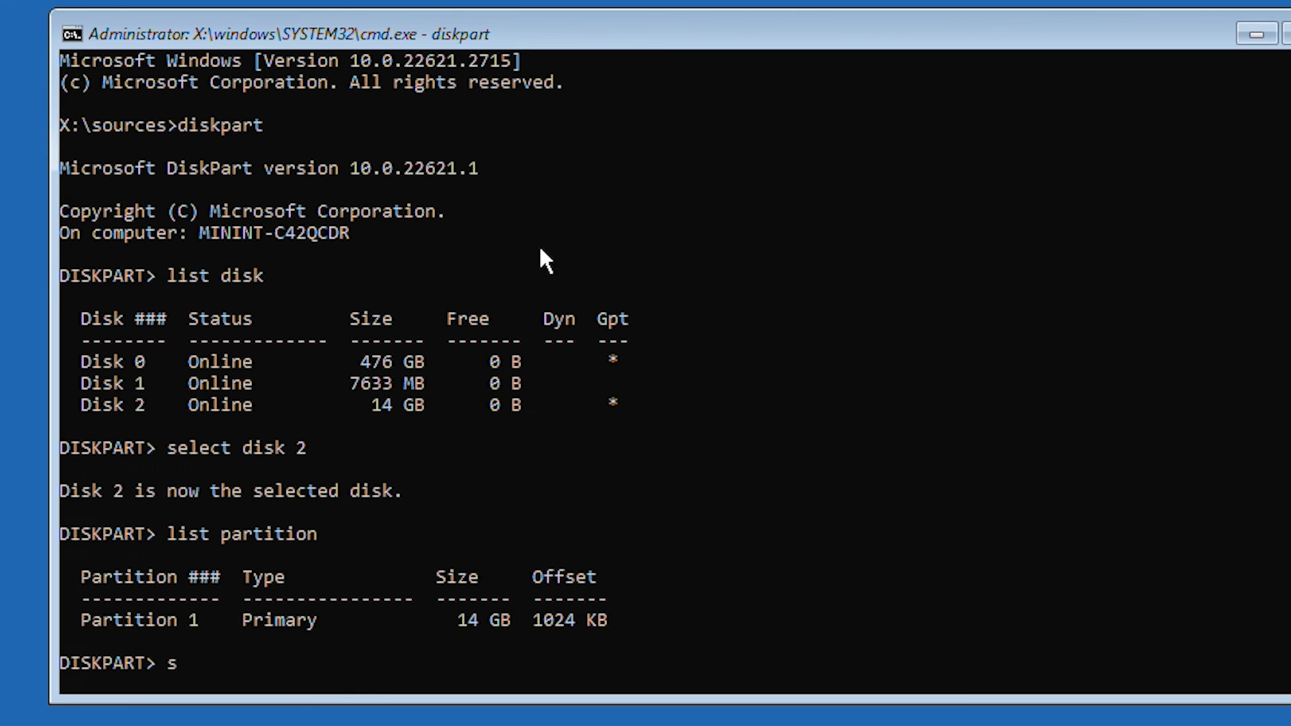
type("elect partition 1")
type("act")
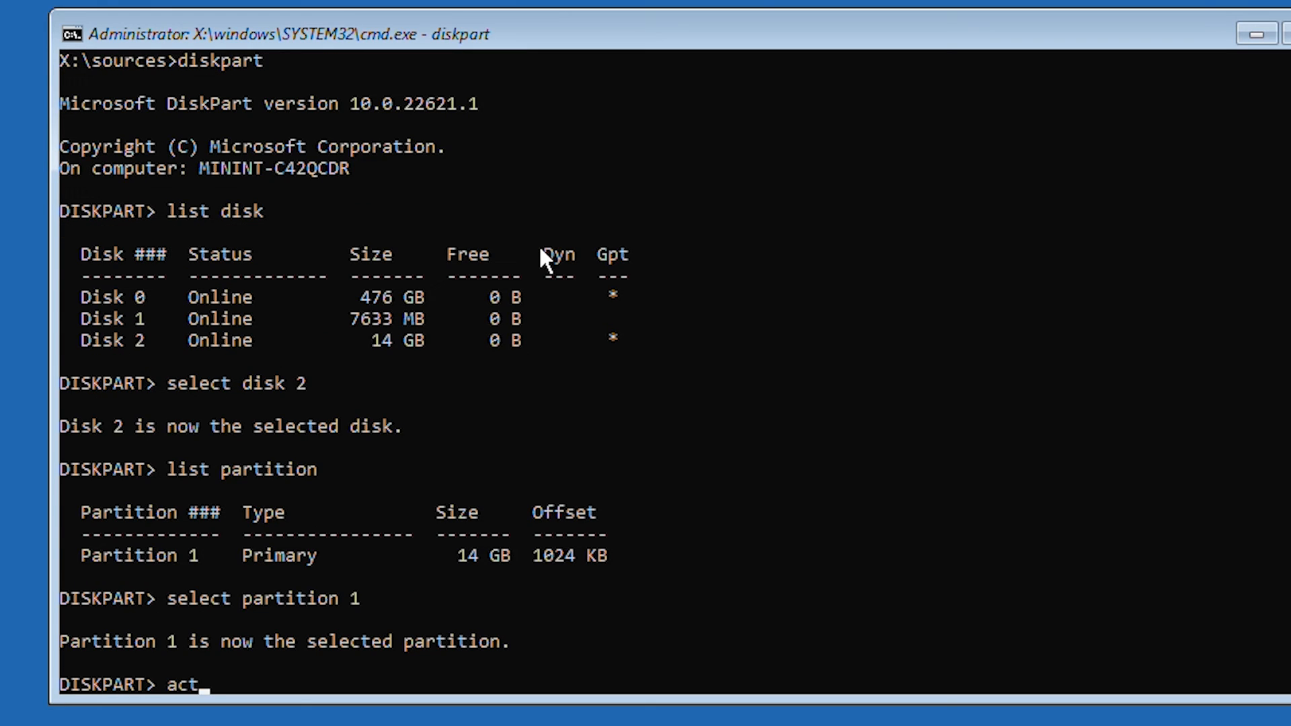
key("Return")
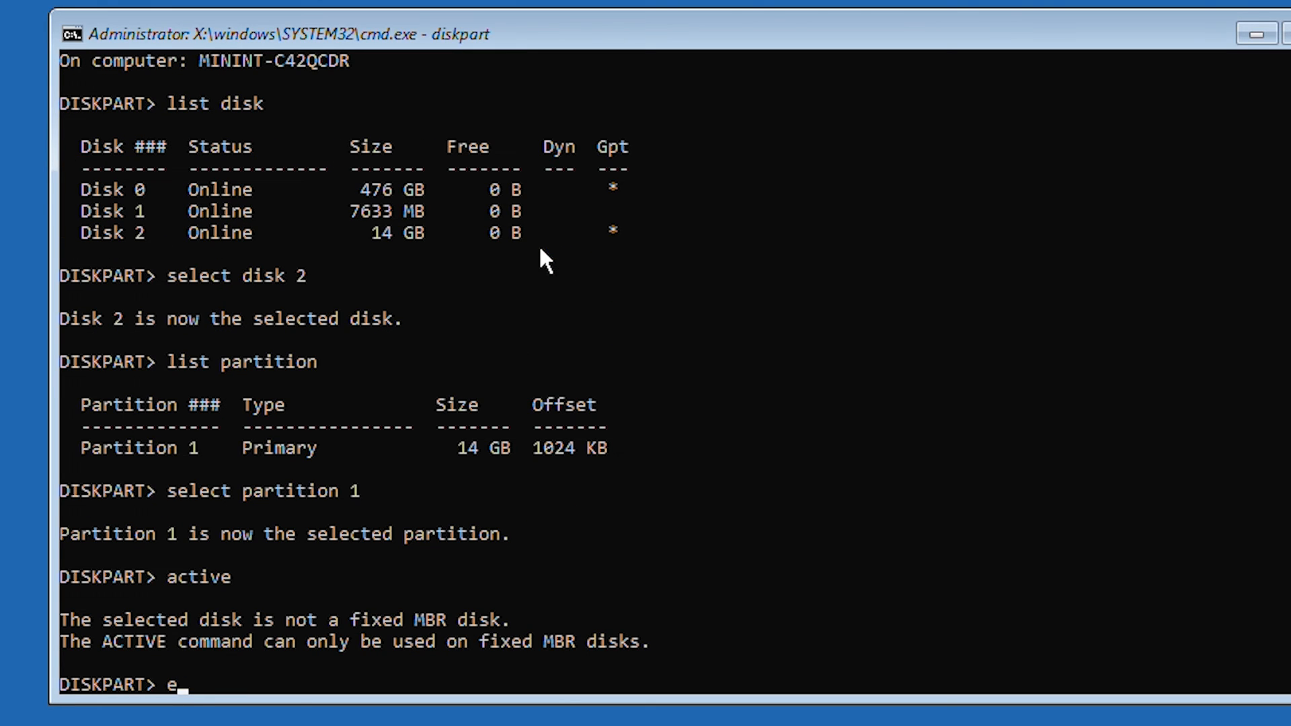
type("xit")
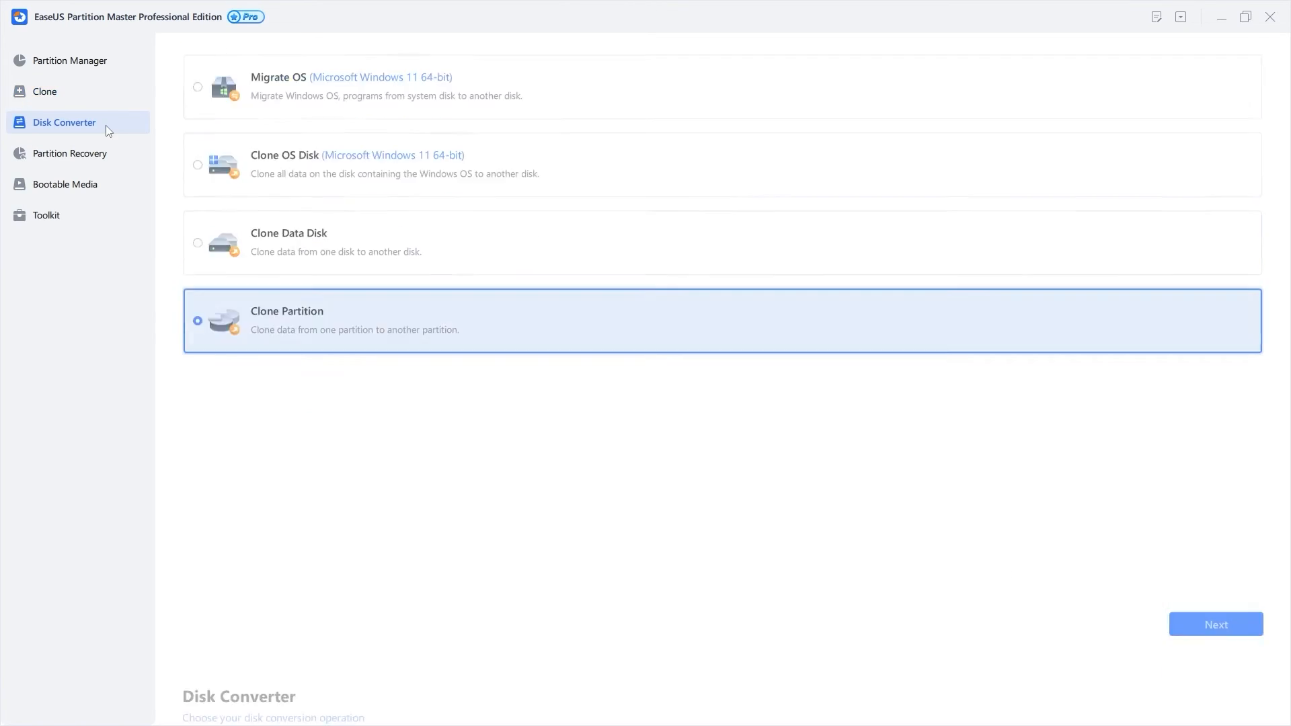
Show the Disk Converter section's disk operations in the left sidebar
left_click(63, 123)
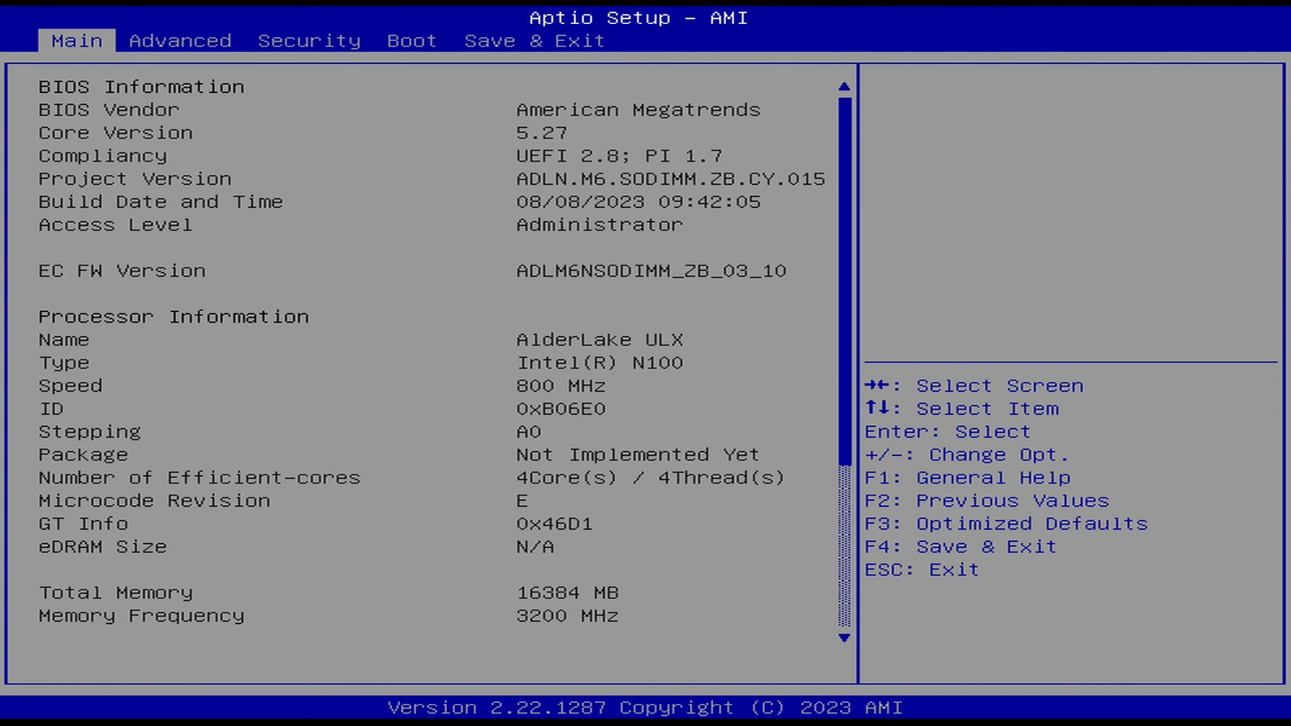
Set Boot Option #1 to UEFI OS (SanDisk Cruzer Switch 1.26) in the Boot settings
left_click(412, 39)
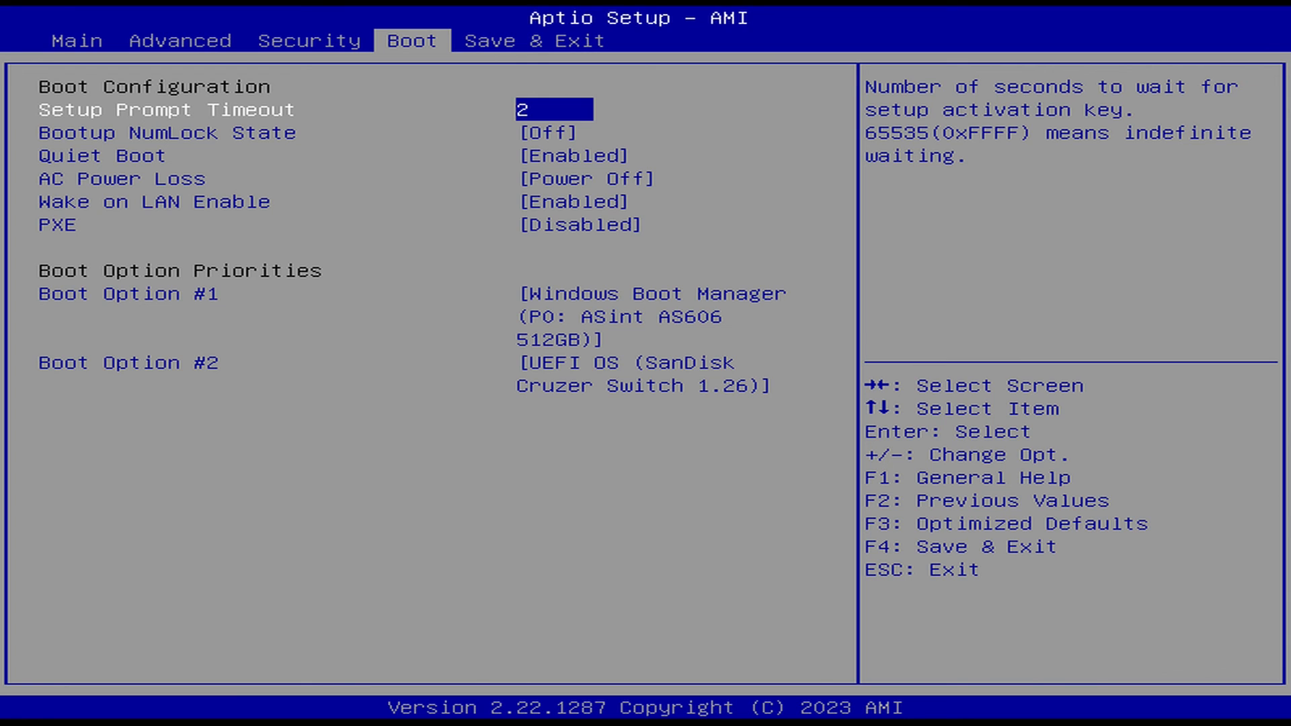
key("Down")
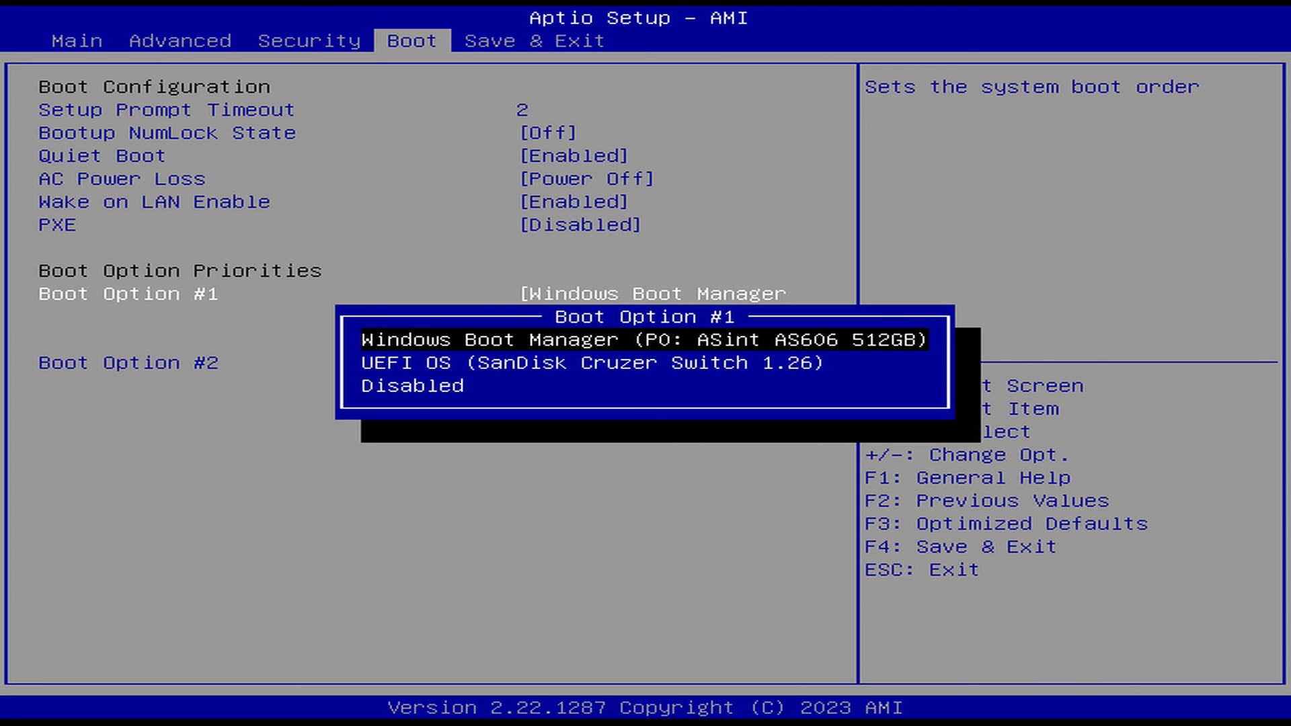
left_click(589, 363)
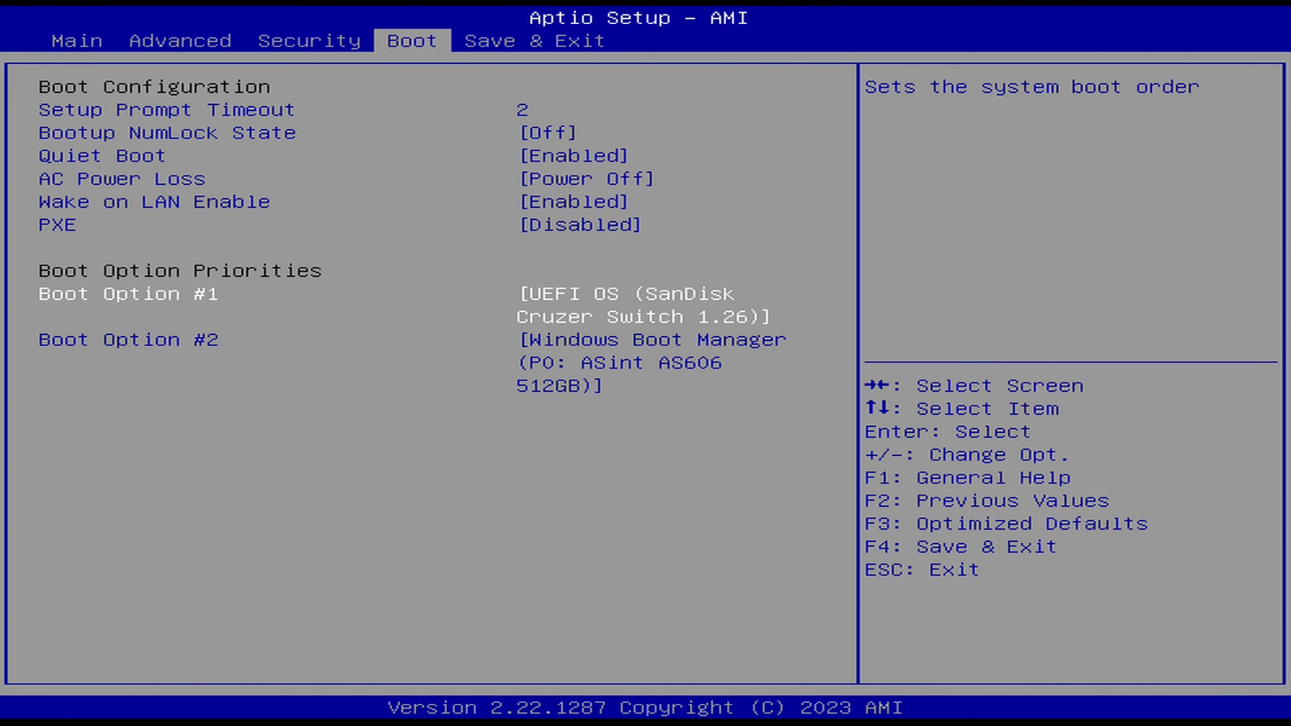